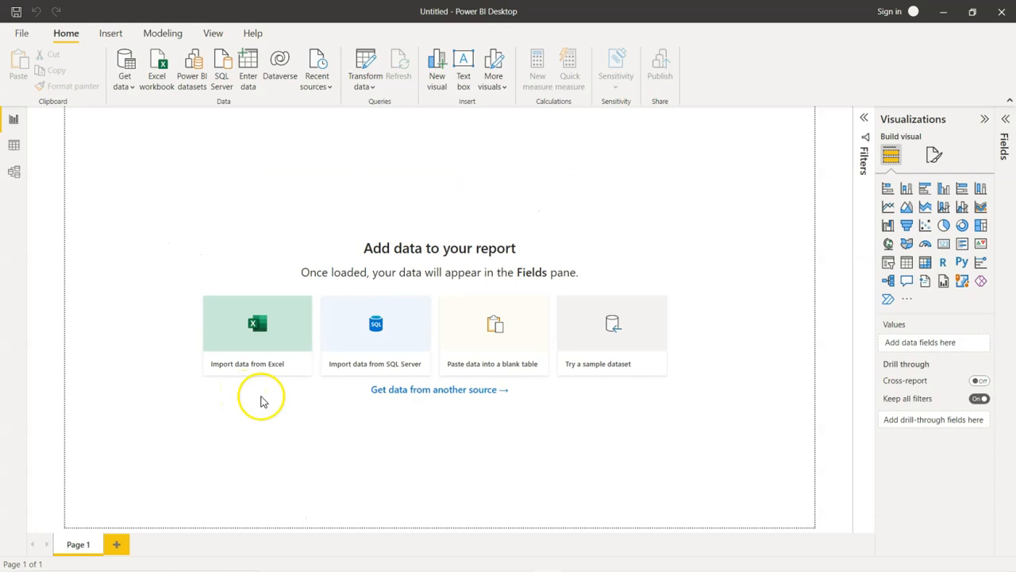
Import and load the 'Insurance multiple regression v1.csv' file through Get data.
click(125, 70)
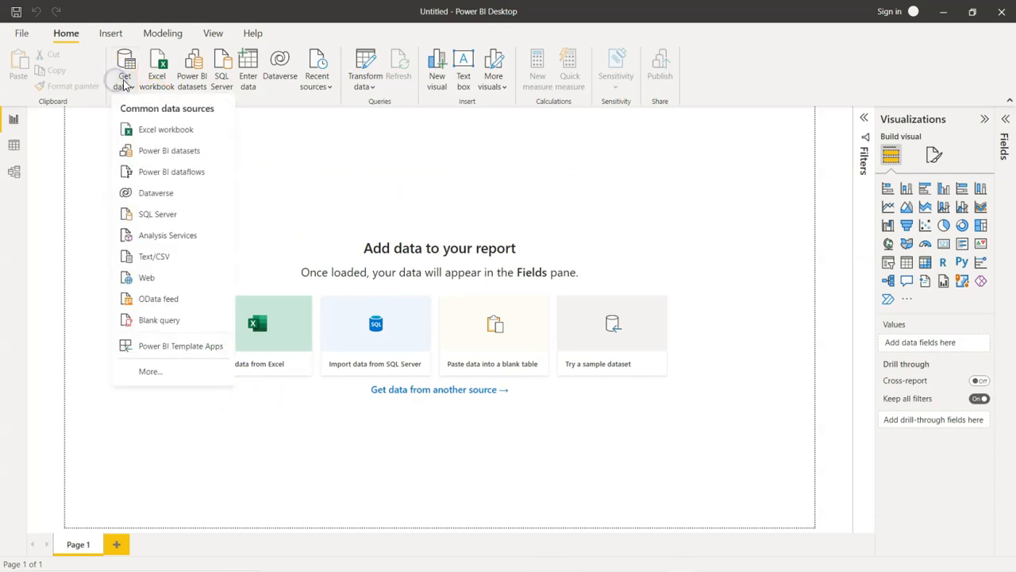
click(166, 129)
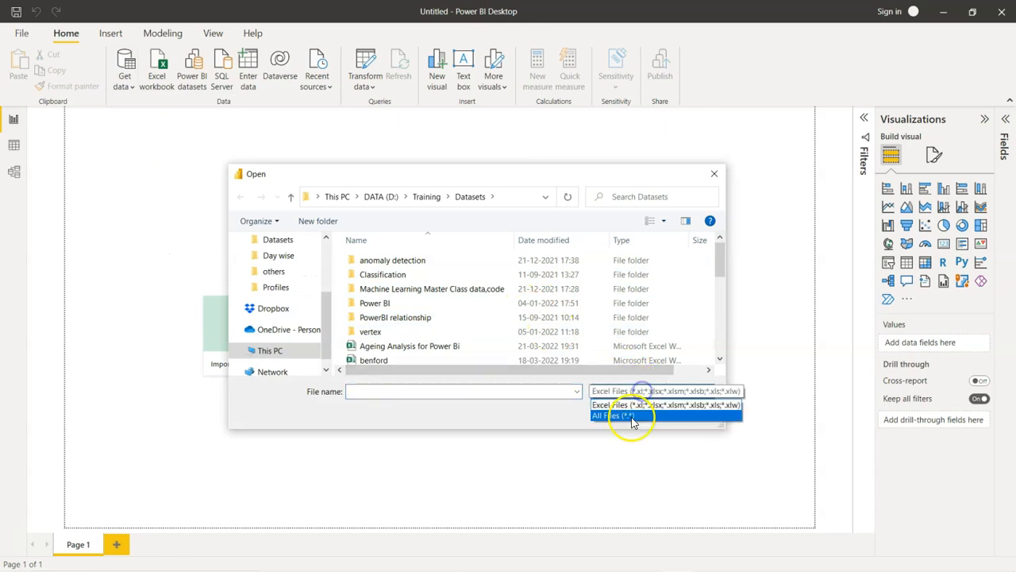
click(613, 415)
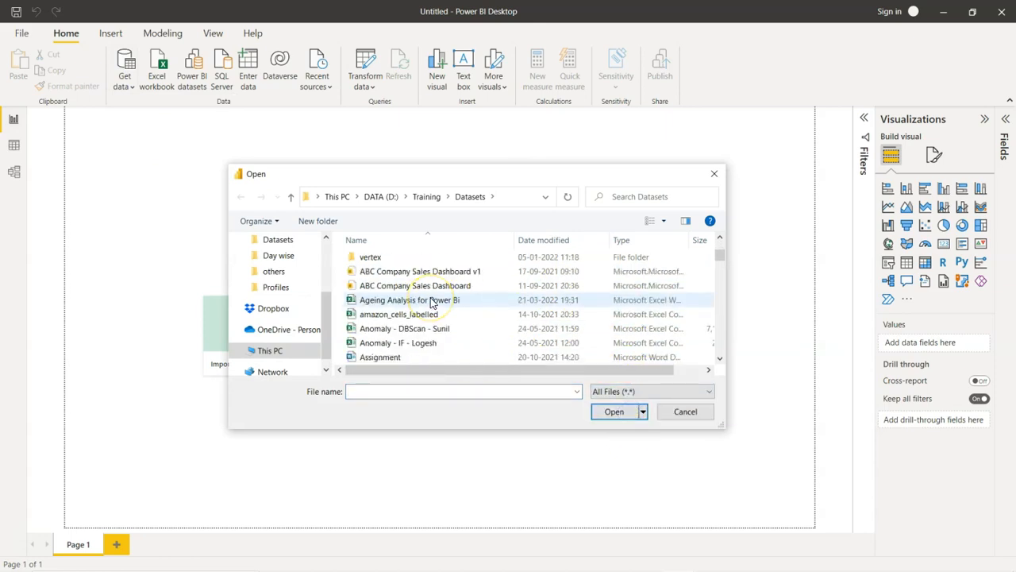
scroll(down, 3)
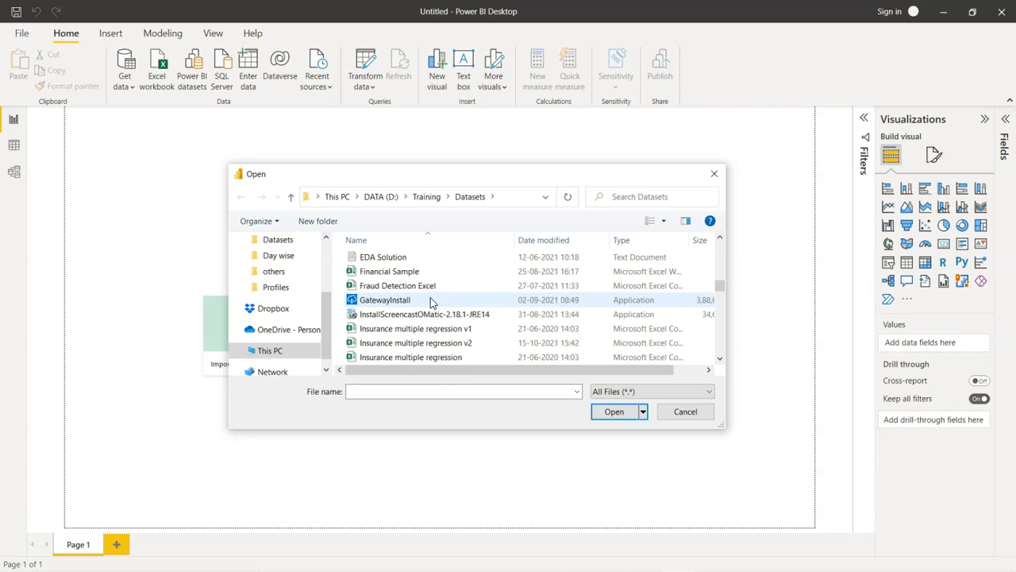
click(415, 328)
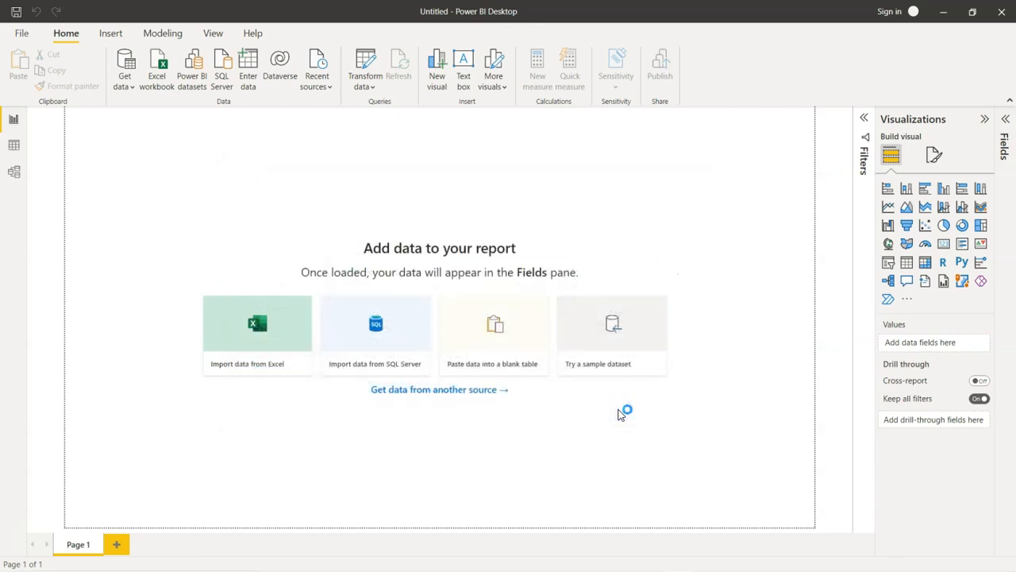
mouse_move(621, 414)
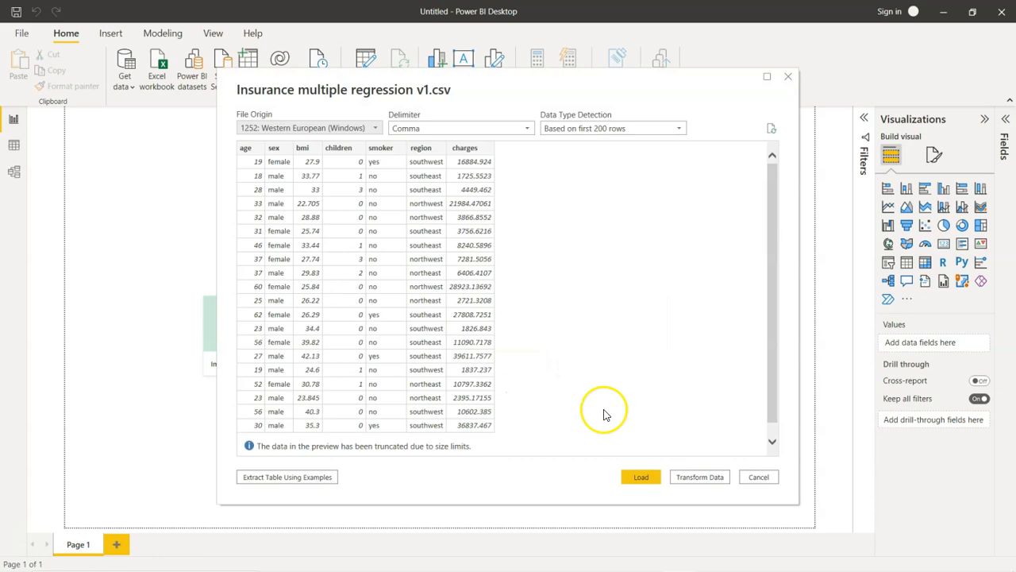
mouse_move(641, 476)
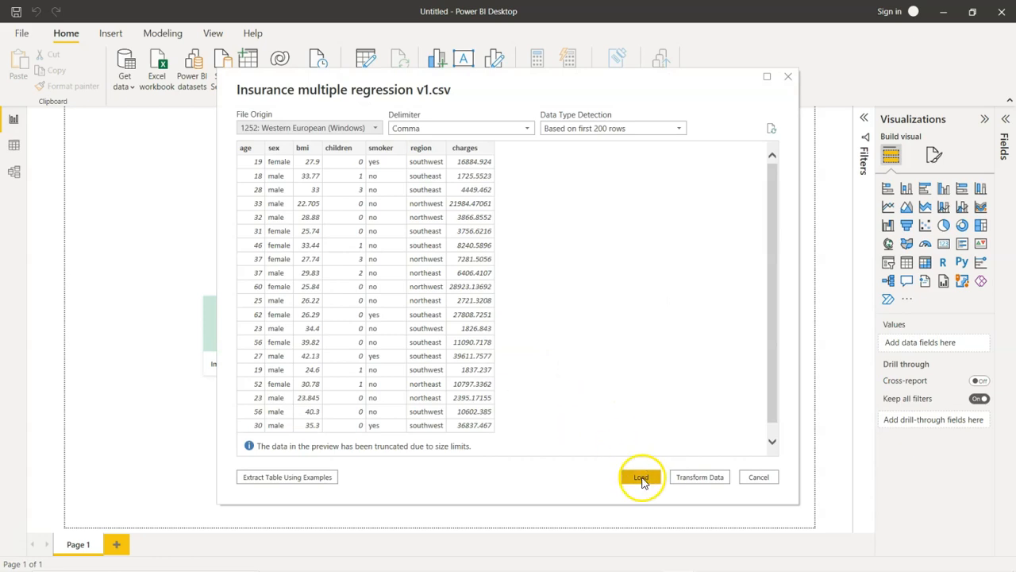
click(642, 477)
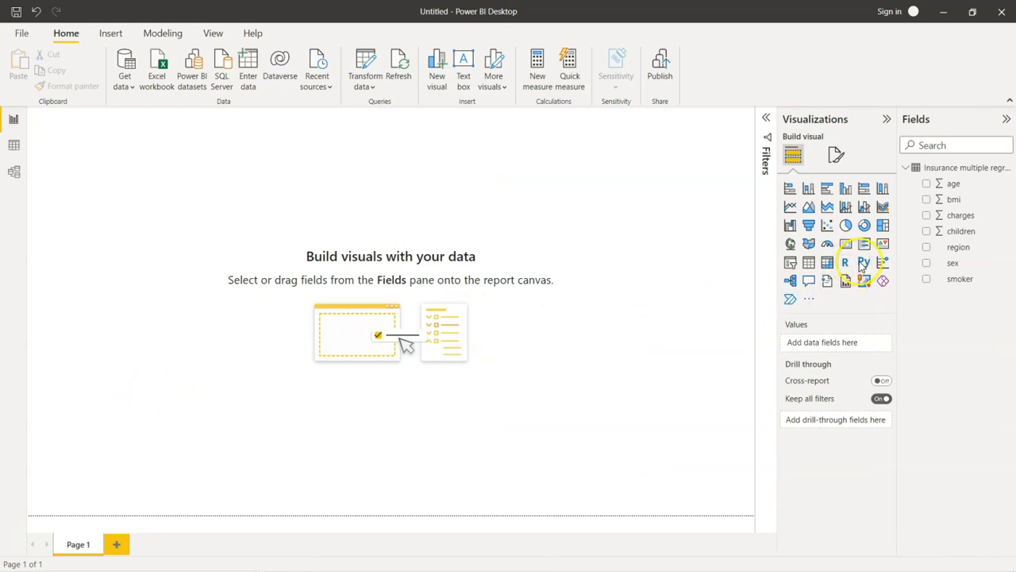
mouse_move(863, 262)
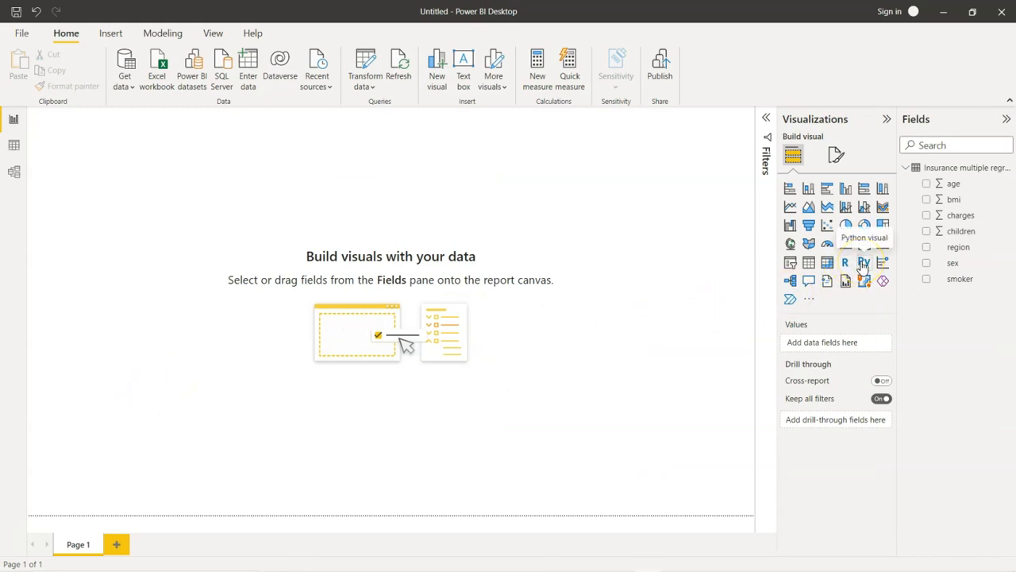
Add a Python visual to the page and expand its script editor.
click(864, 262)
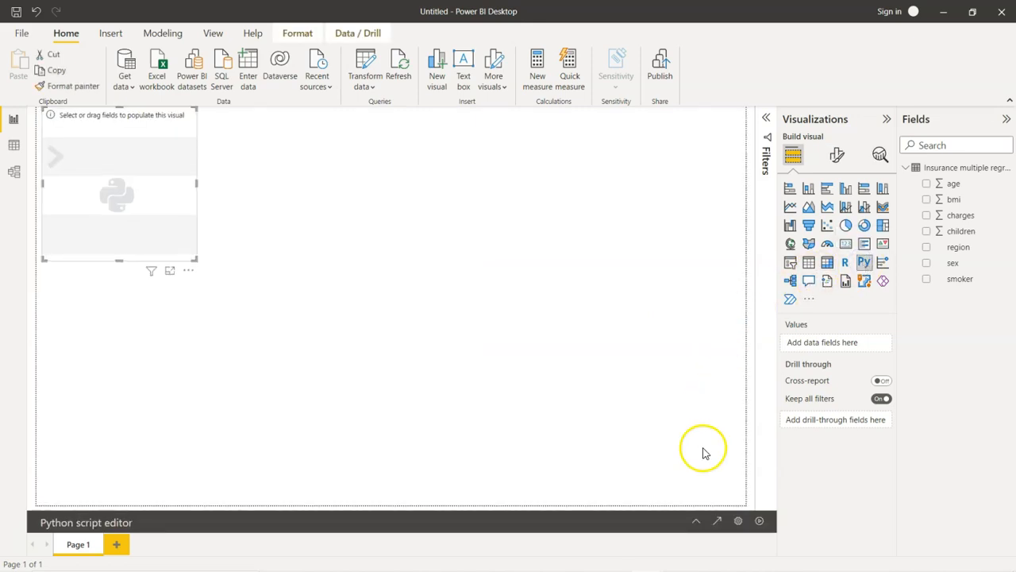
click(717, 520)
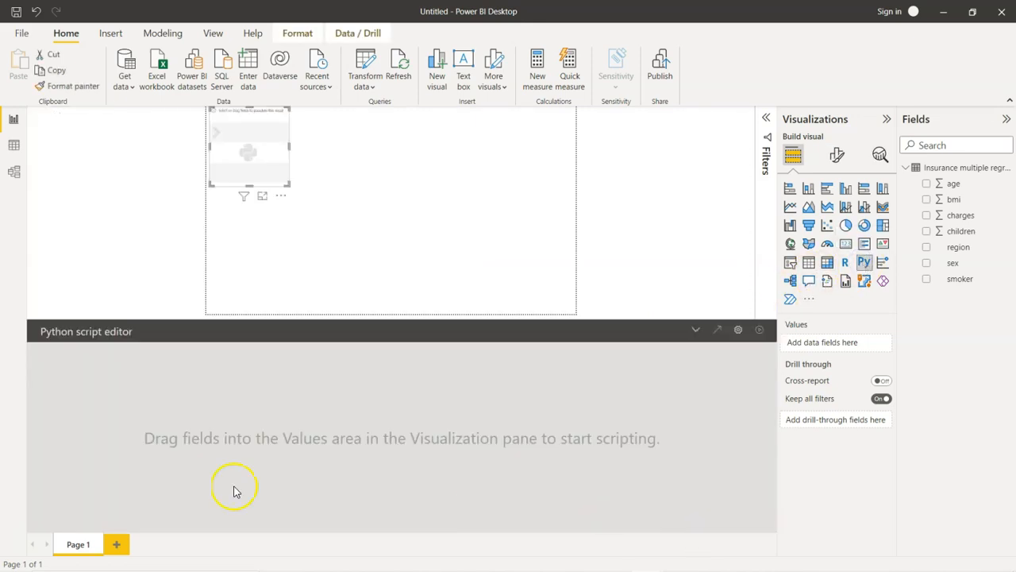
mouse_move(746, 409)
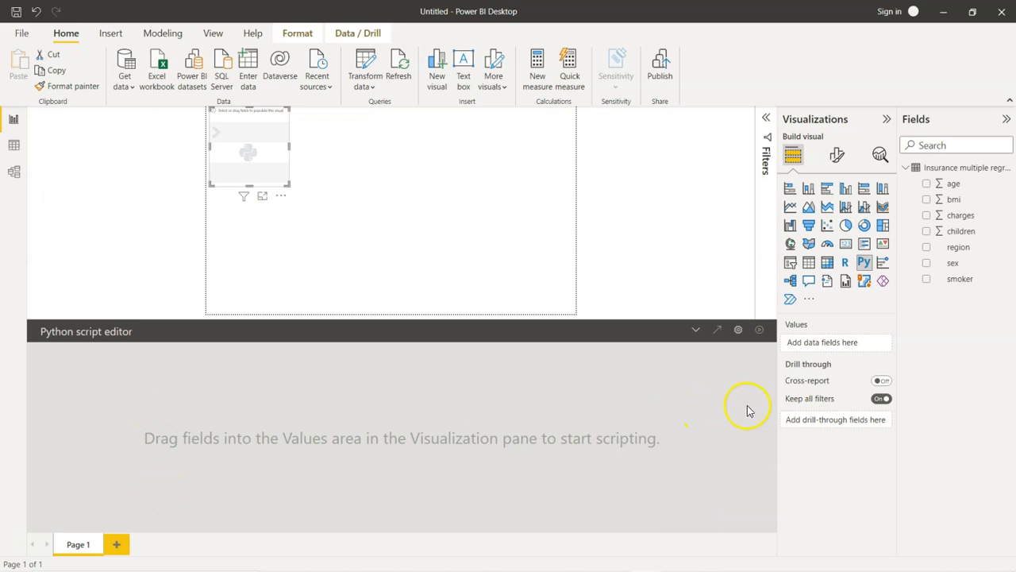
mouse_move(280, 151)
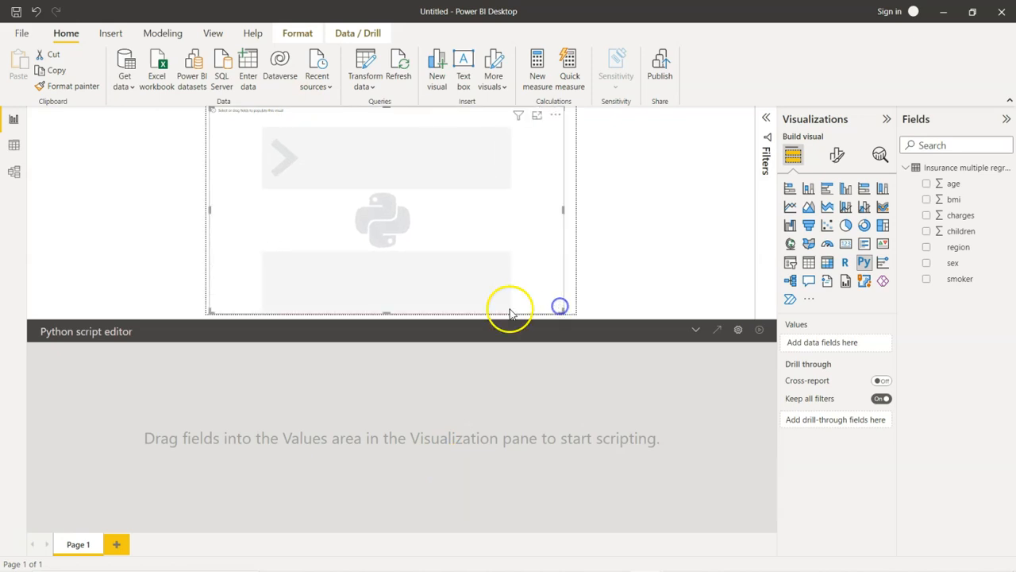
mouse_move(473, 438)
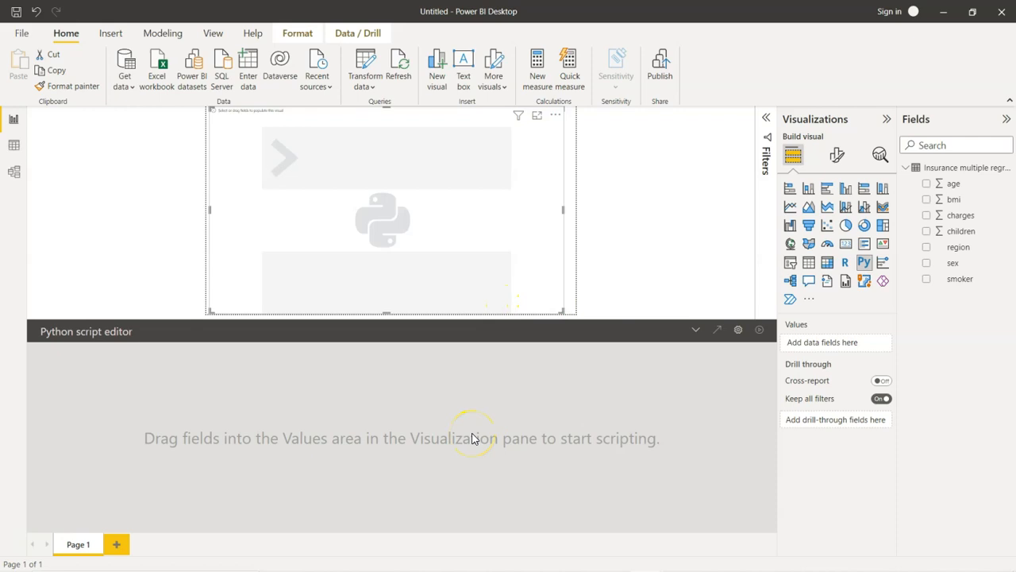
mouse_move(472, 437)
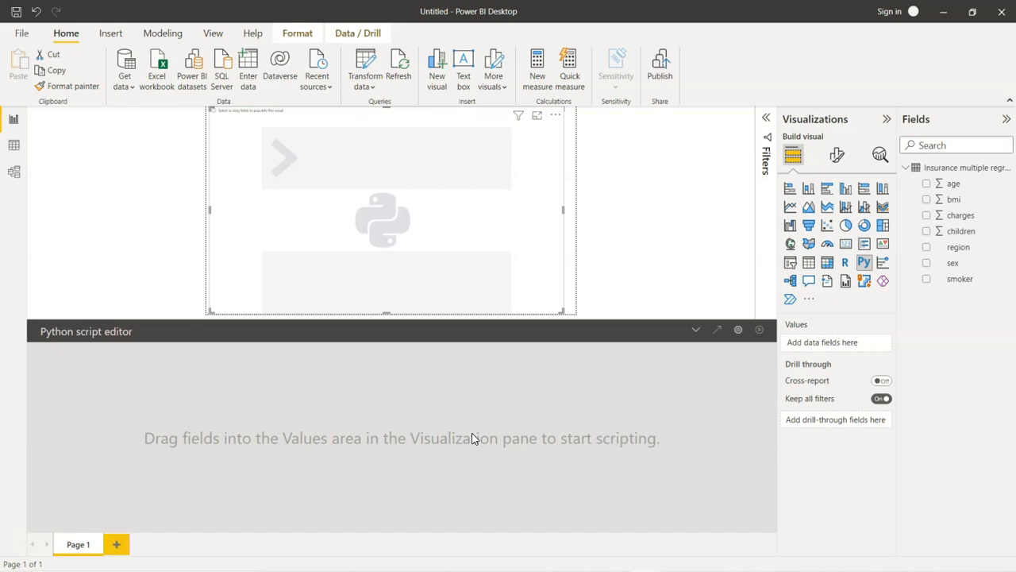
mouse_move(1013, 332)
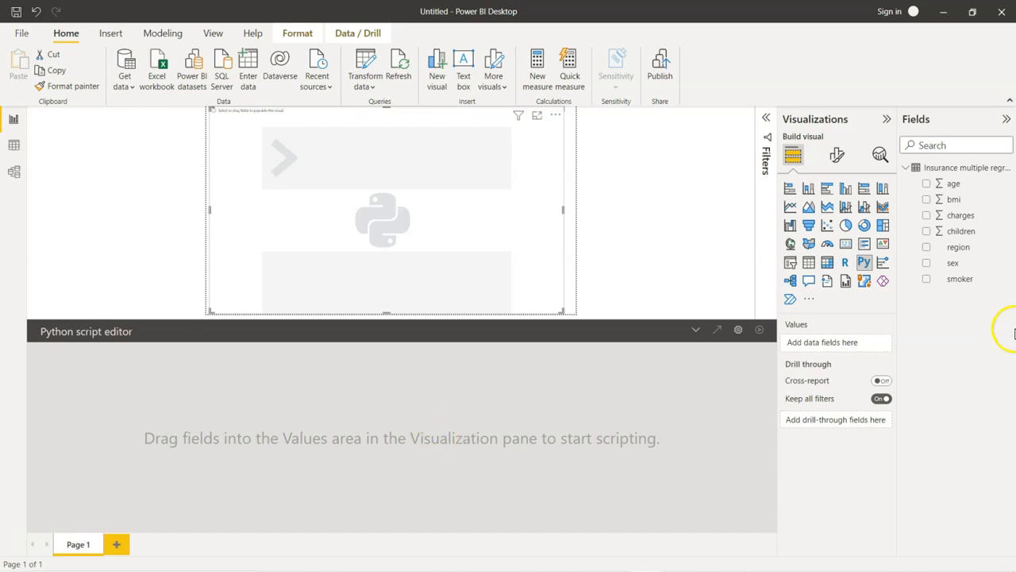
mouse_move(929, 187)
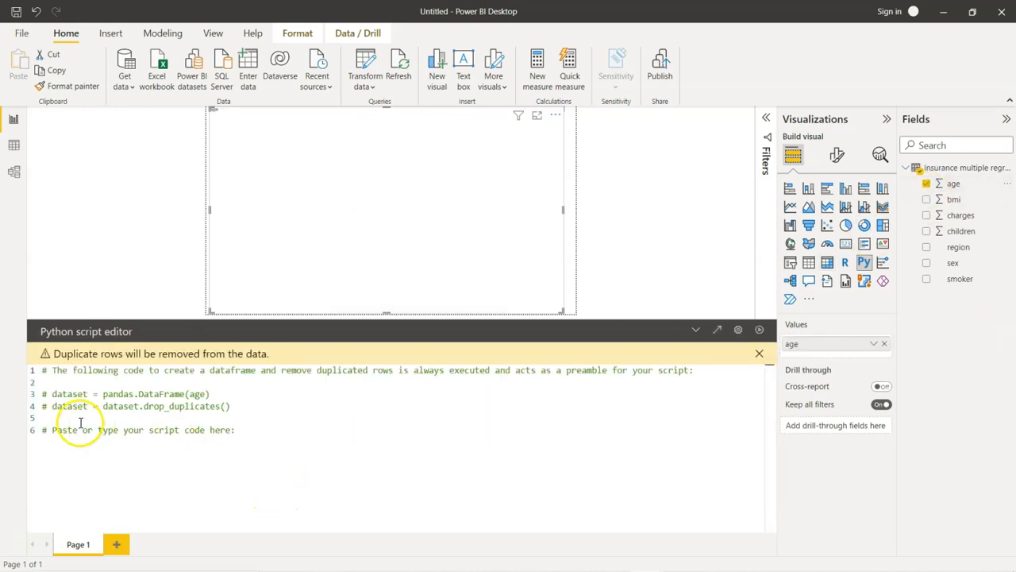
mouse_move(202, 401)
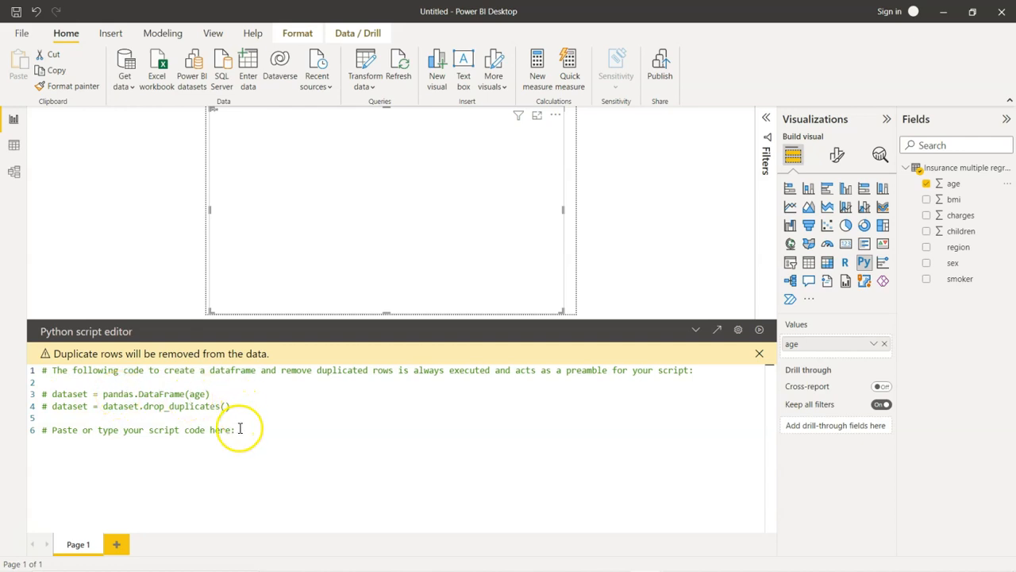
mouse_move(989, 288)
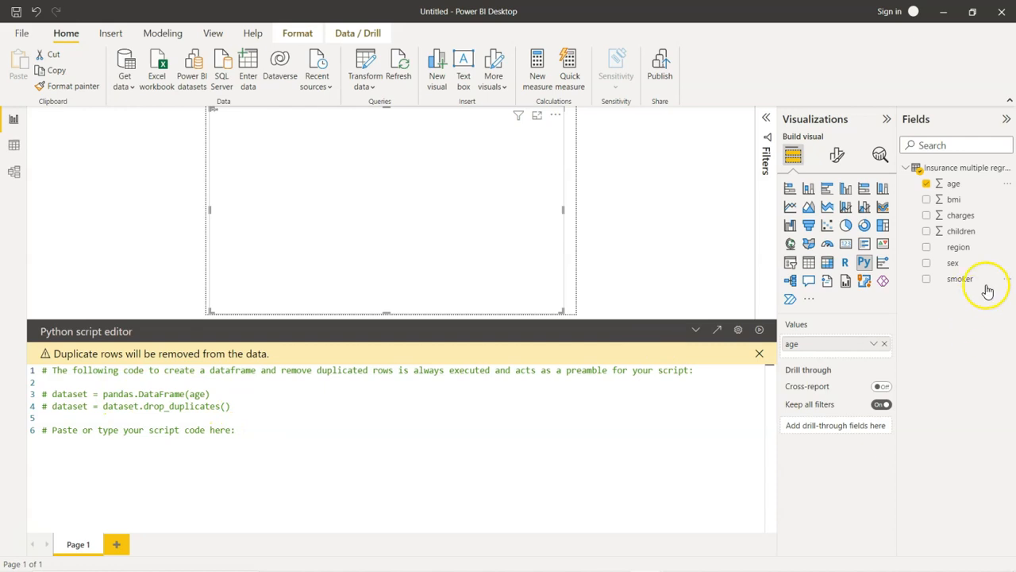
Tick bmi, charges, children, region, sex and smoker in the Fields pane.
click(926, 199)
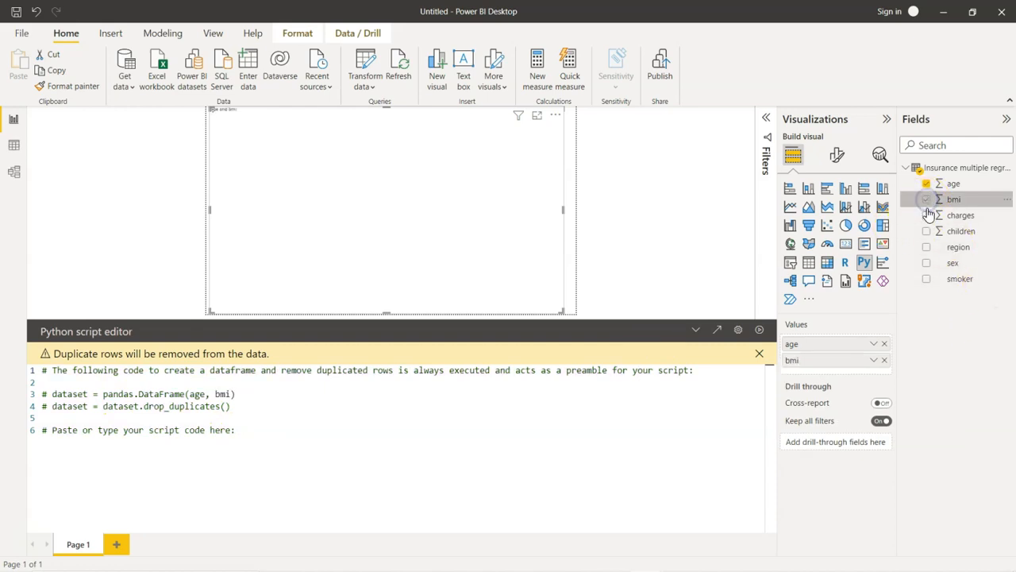
click(927, 231)
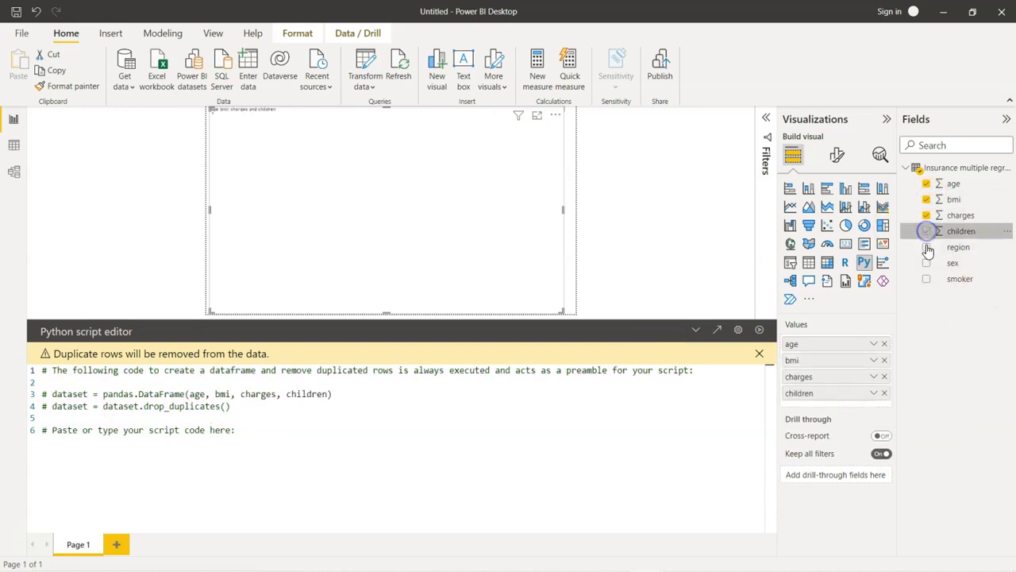
click(927, 246)
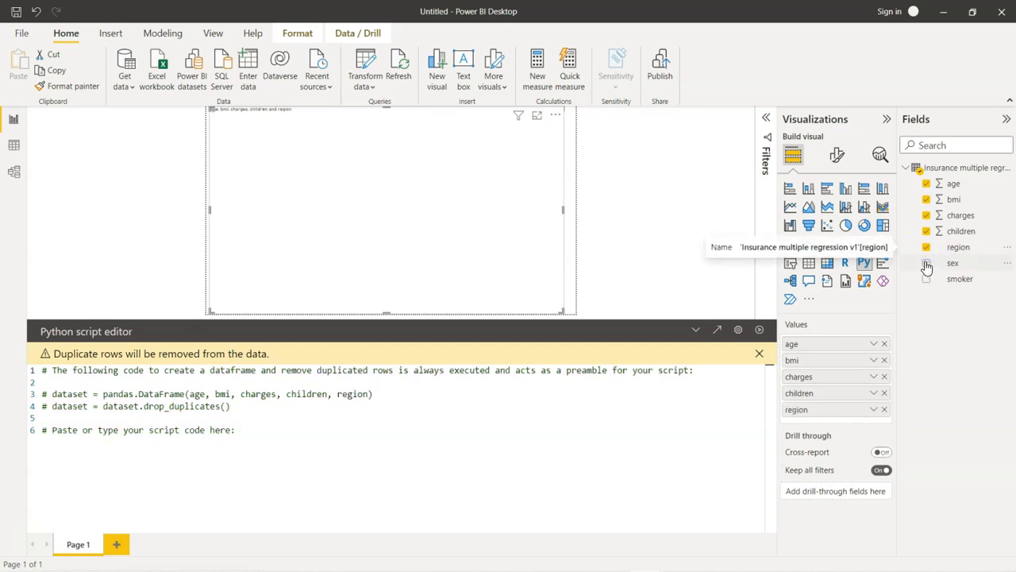
click(927, 278)
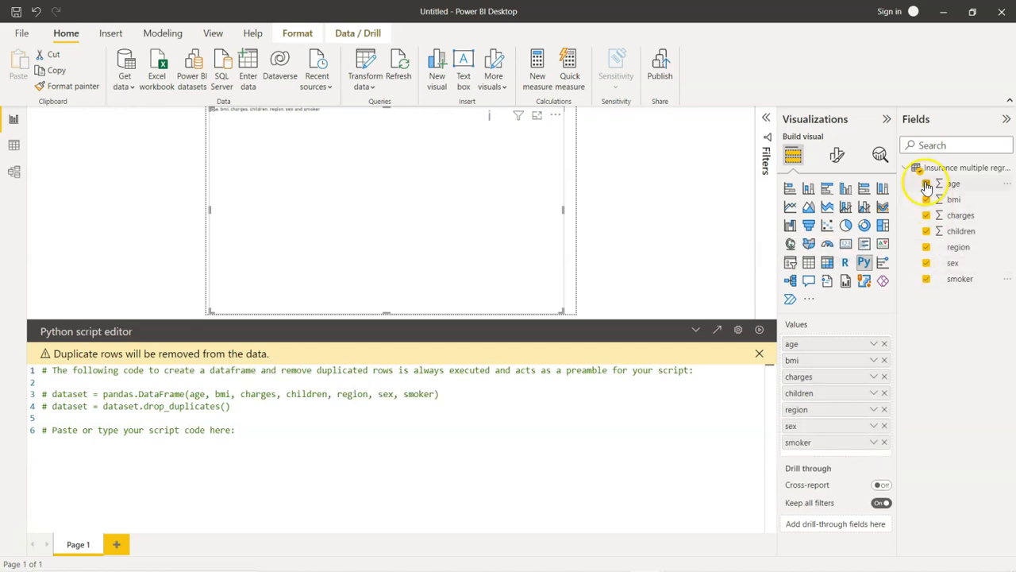
mouse_move(949, 328)
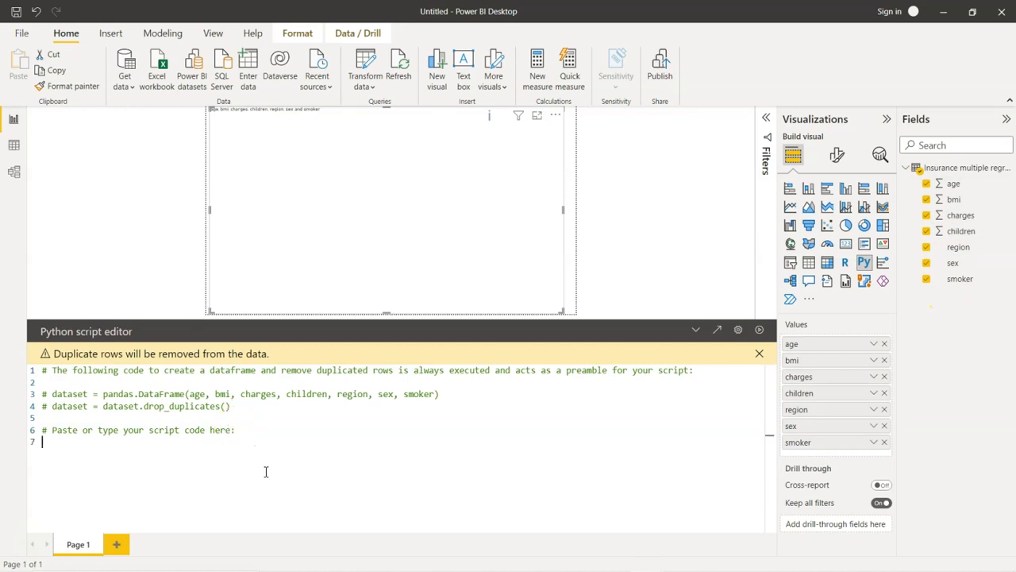
text(import matplotlib.pyplot as plt)
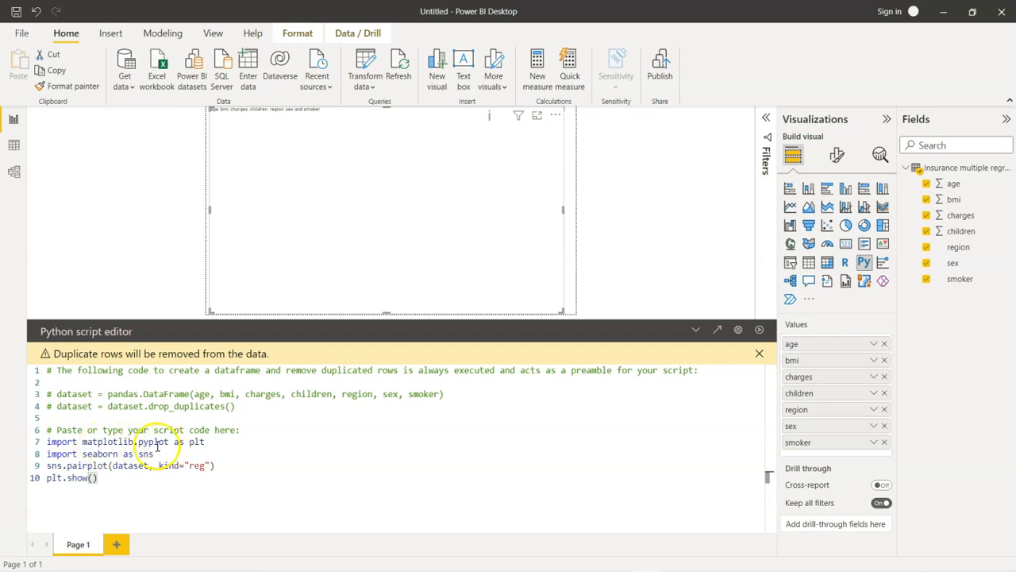
mouse_move(89, 453)
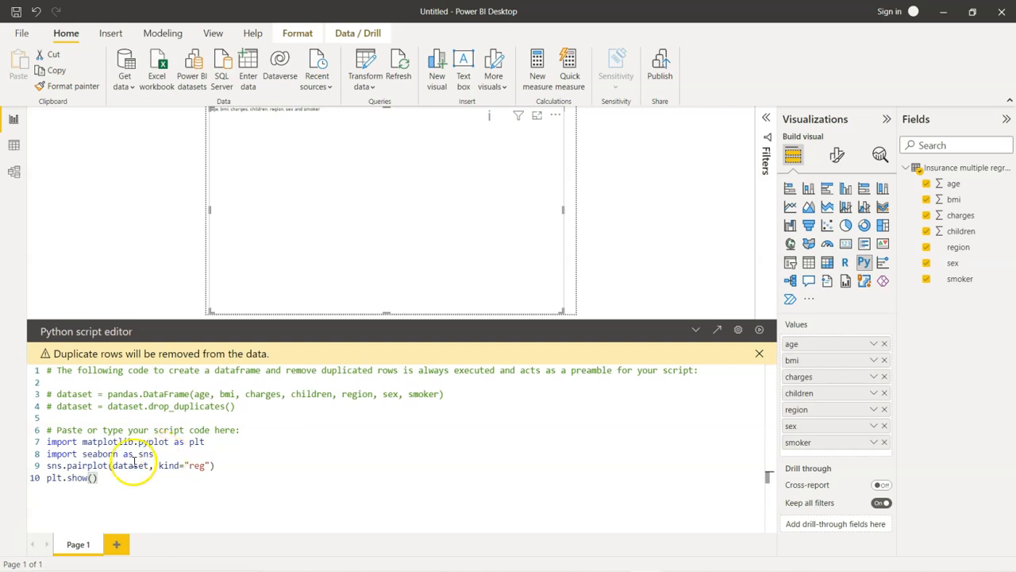
click(49, 465)
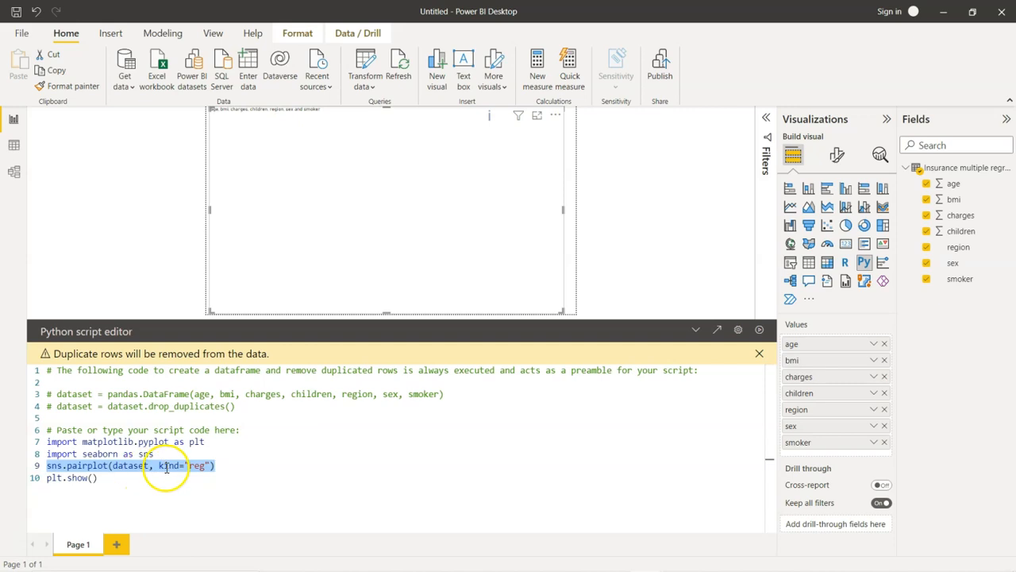
mouse_move(187, 474)
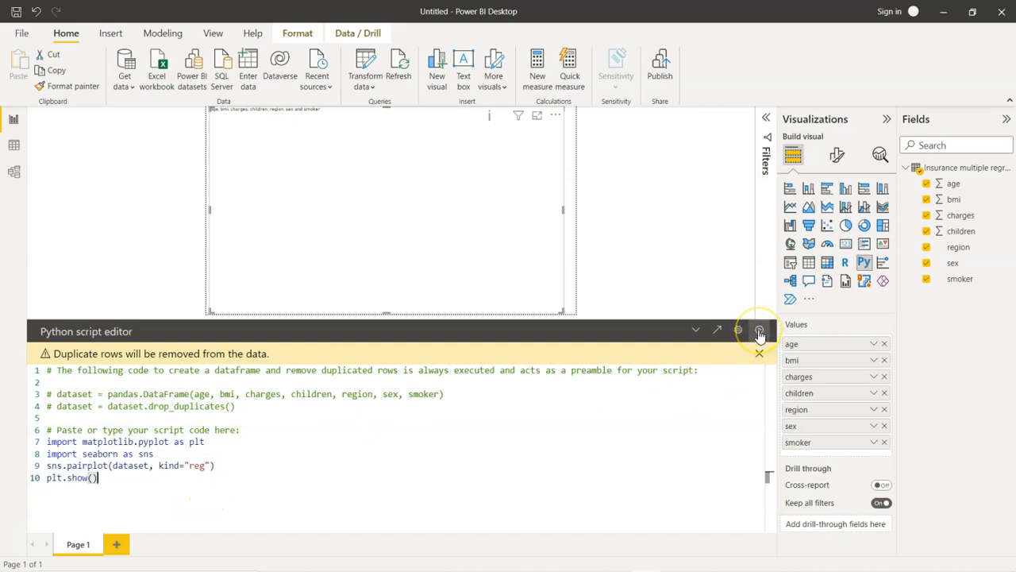
mouse_move(584, 333)
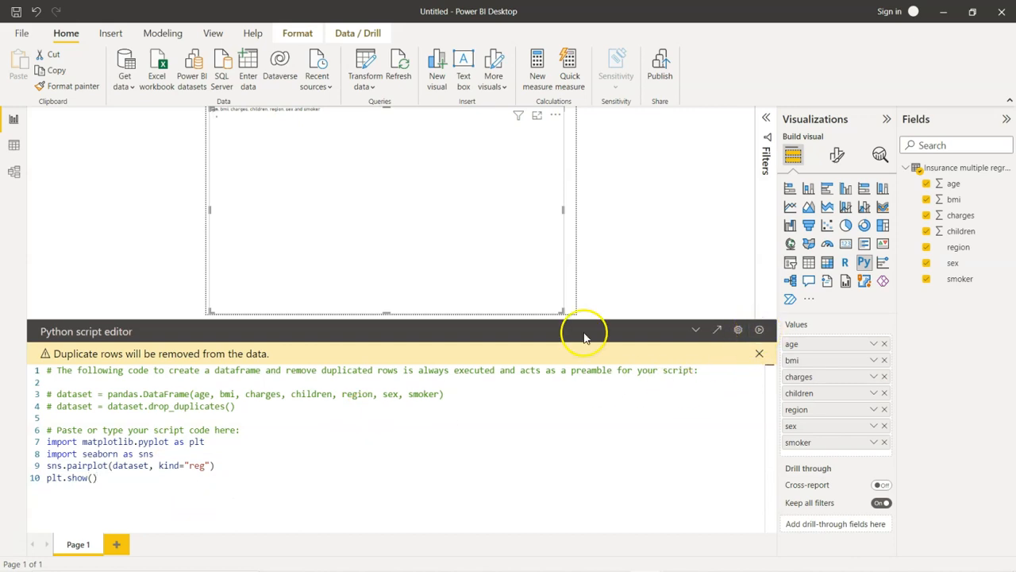
mouse_move(300, 167)
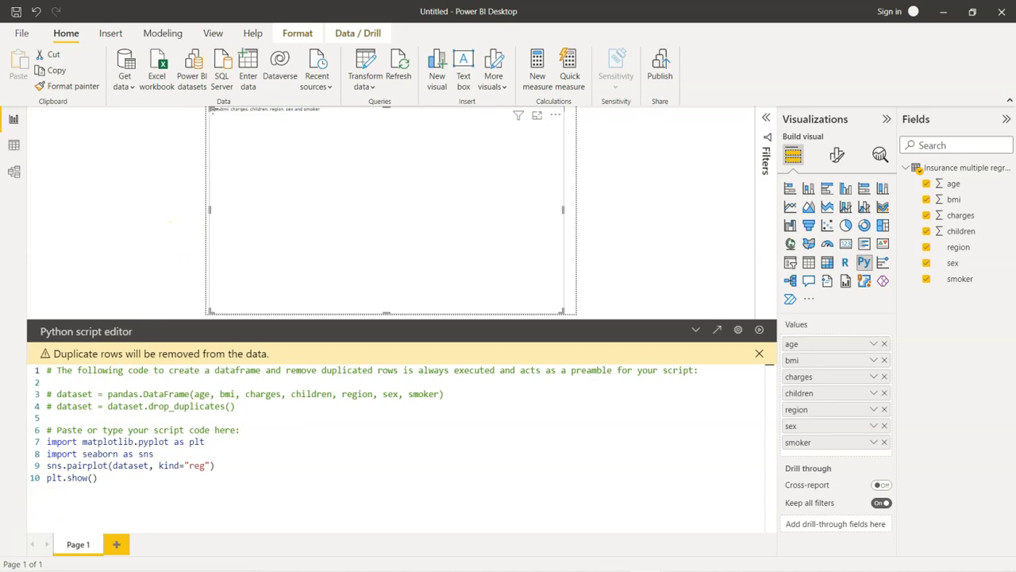
Run the Python script to draw the seaborn regression pairplot.
click(697, 329)
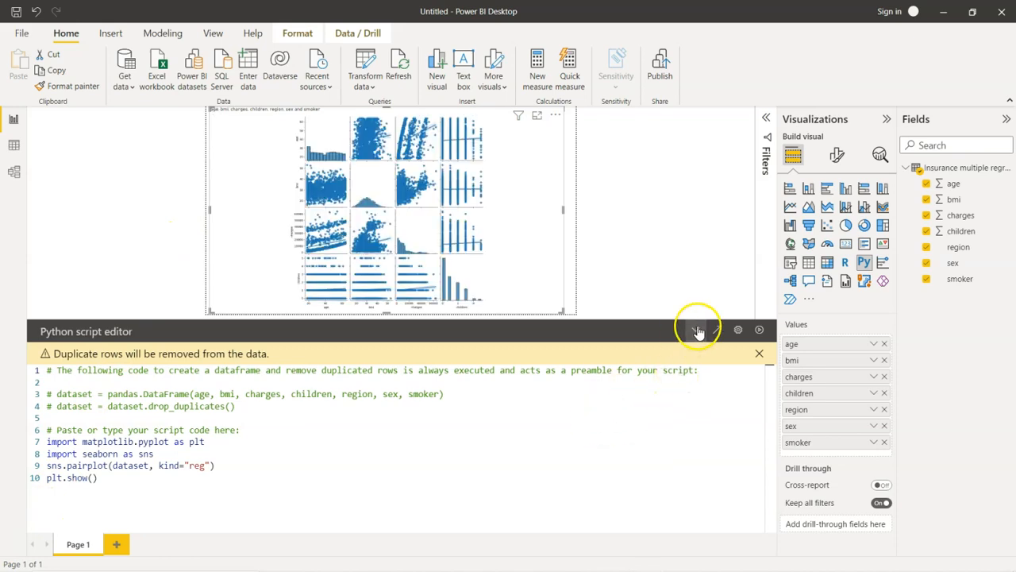
Collapse the script editor and switch to the View tab.
click(698, 330)
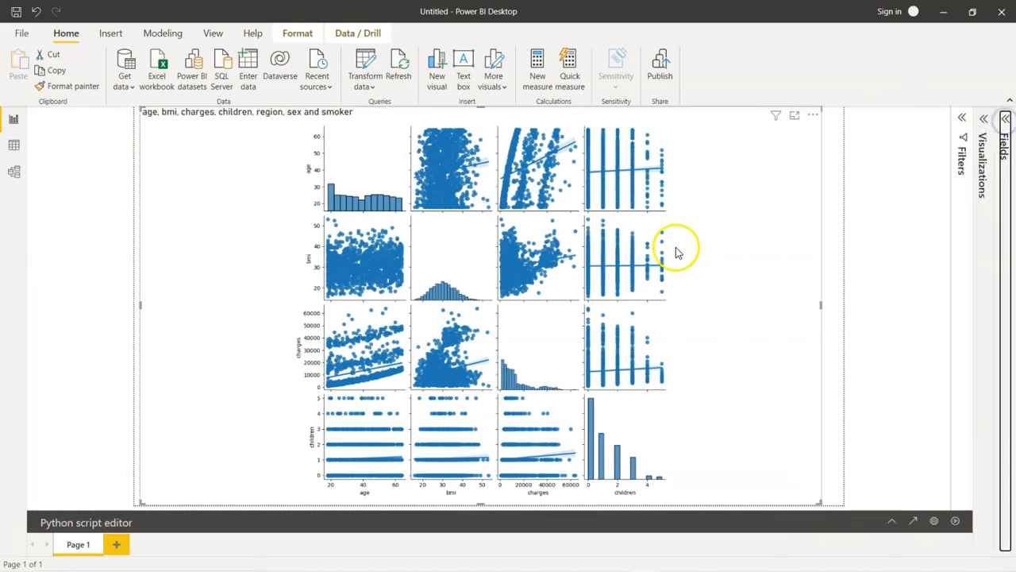
mouse_move(270, 333)
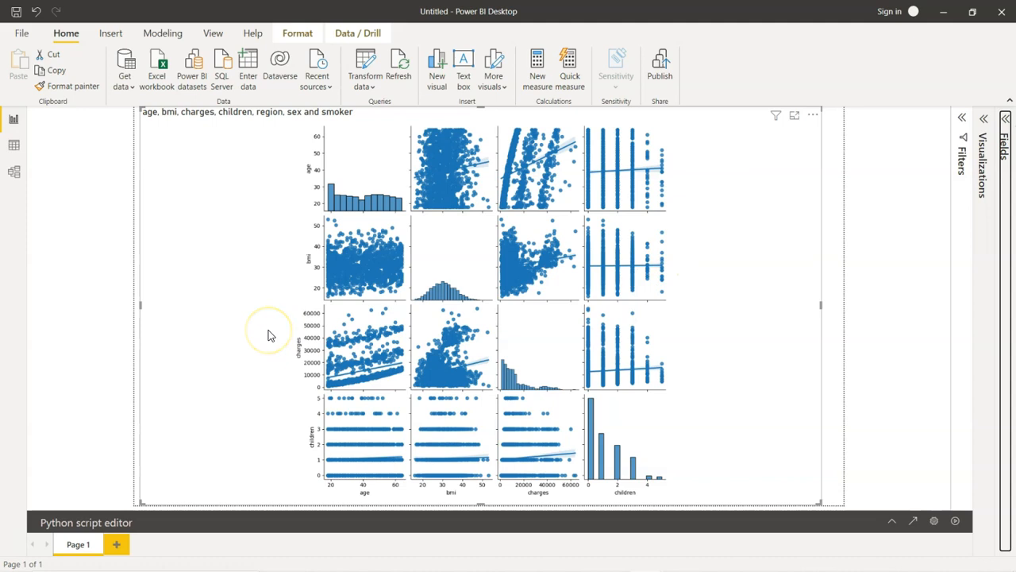
click(212, 33)
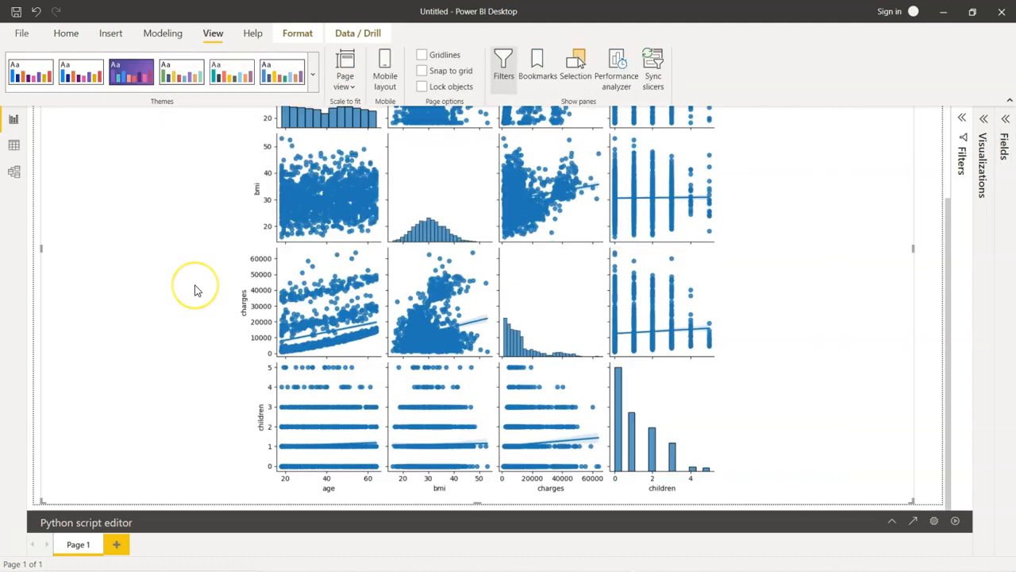
mouse_move(274, 309)
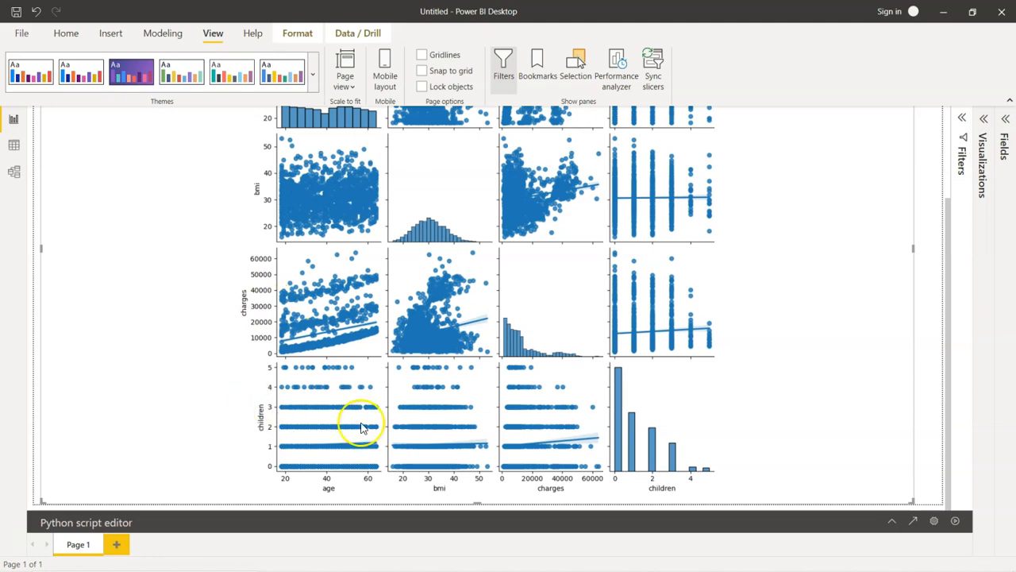
mouse_move(689, 464)
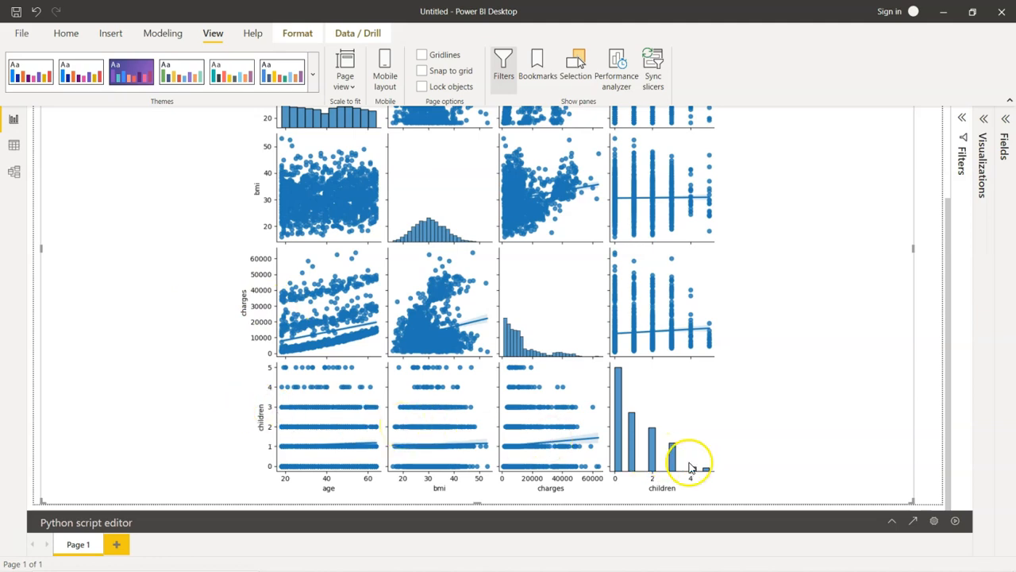
mouse_move(690, 461)
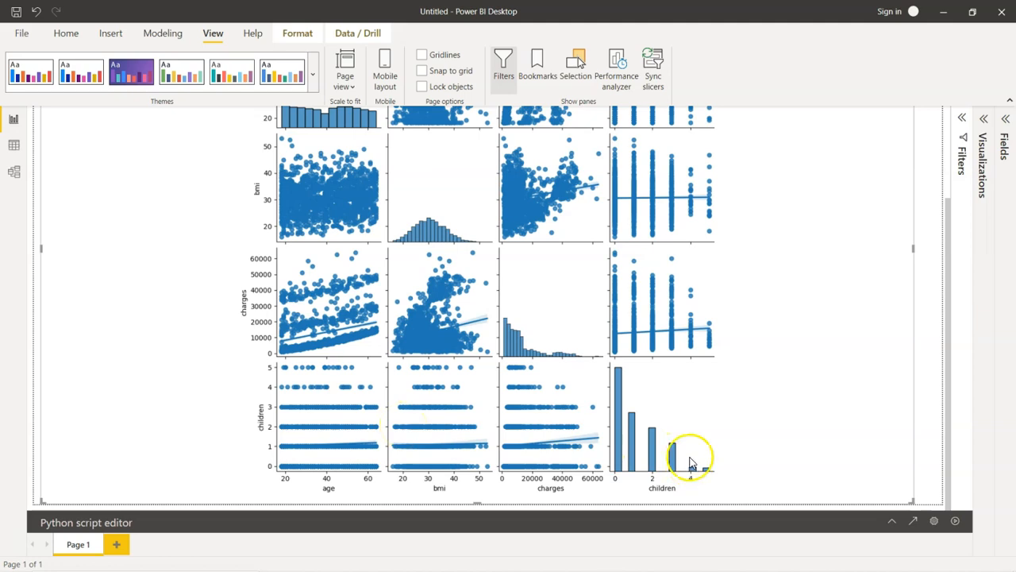
Expand the Fields pane listing the insurance table's seven fields.
click(1006, 118)
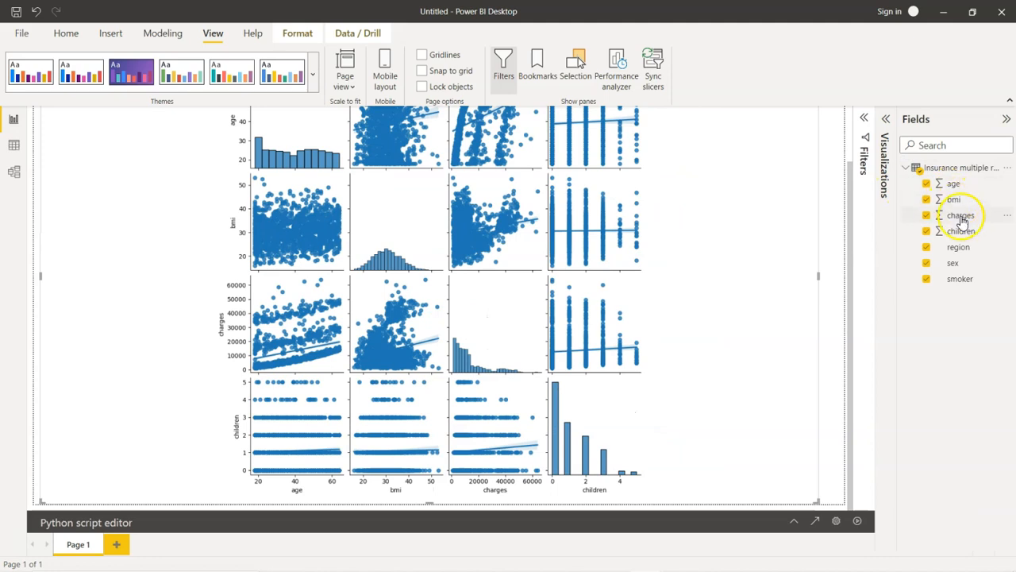
mouse_move(960, 268)
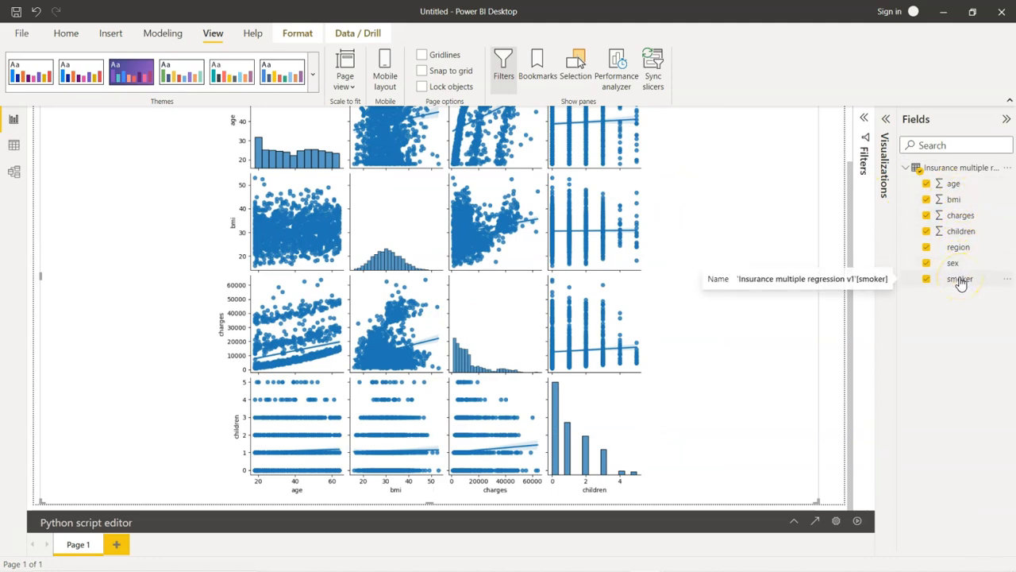
mouse_move(961, 278)
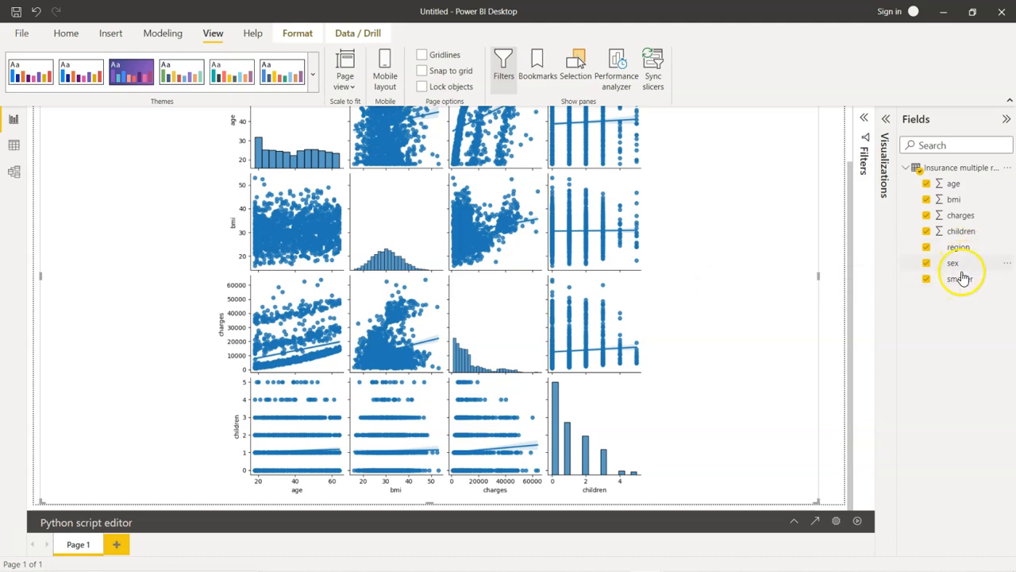
mouse_move(961, 259)
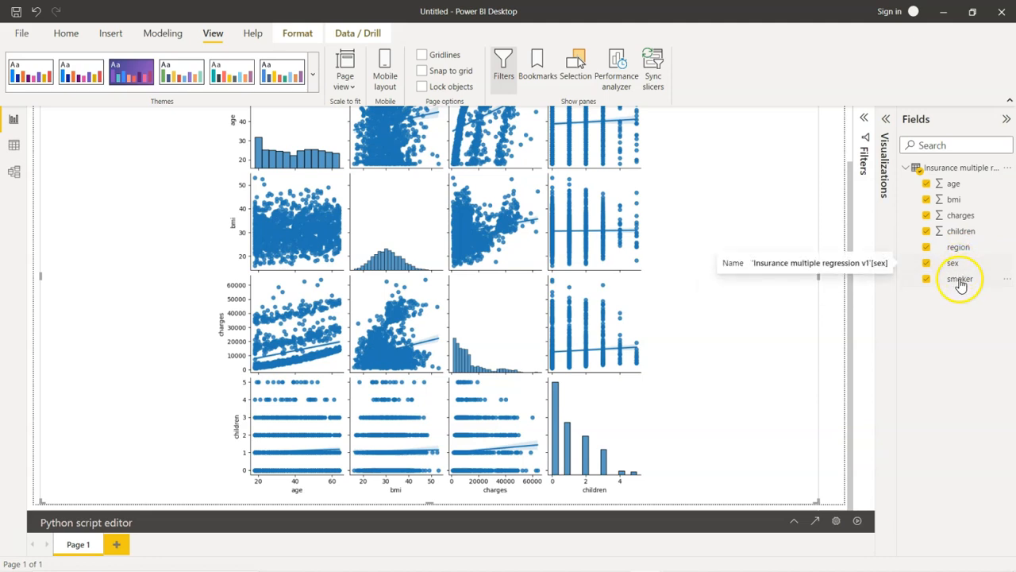
mouse_move(960, 279)
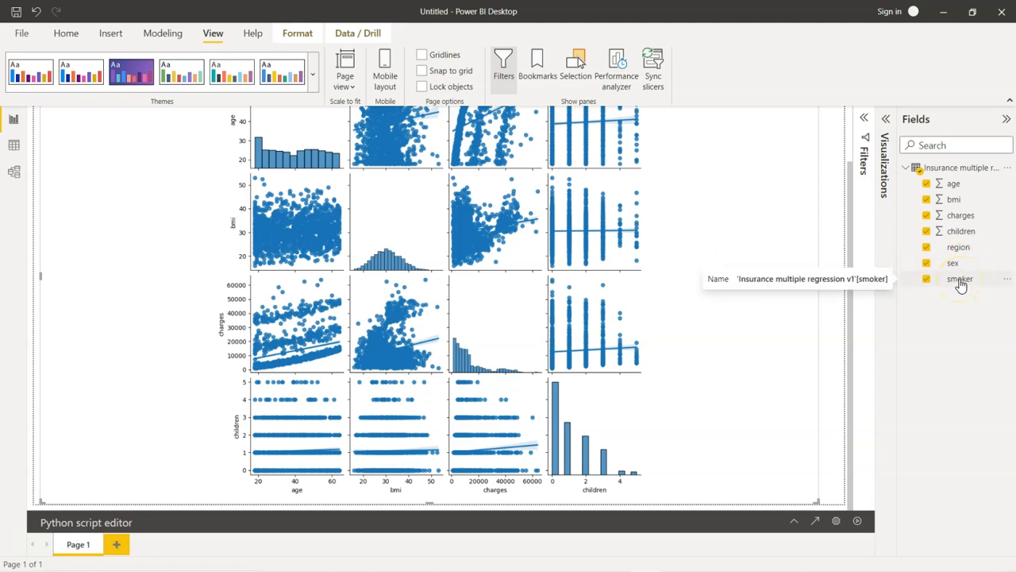
mouse_move(961, 246)
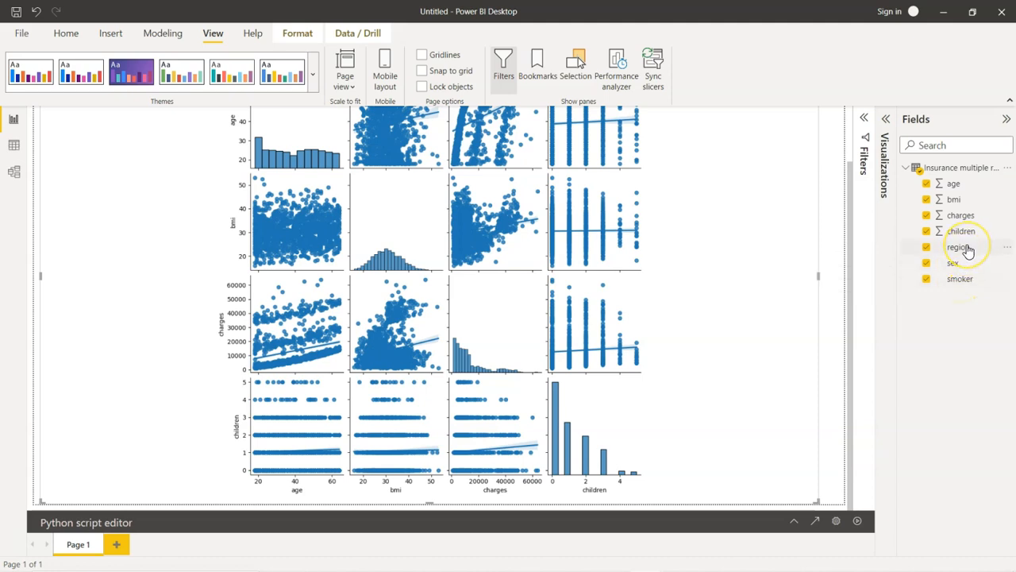
mouse_move(960, 247)
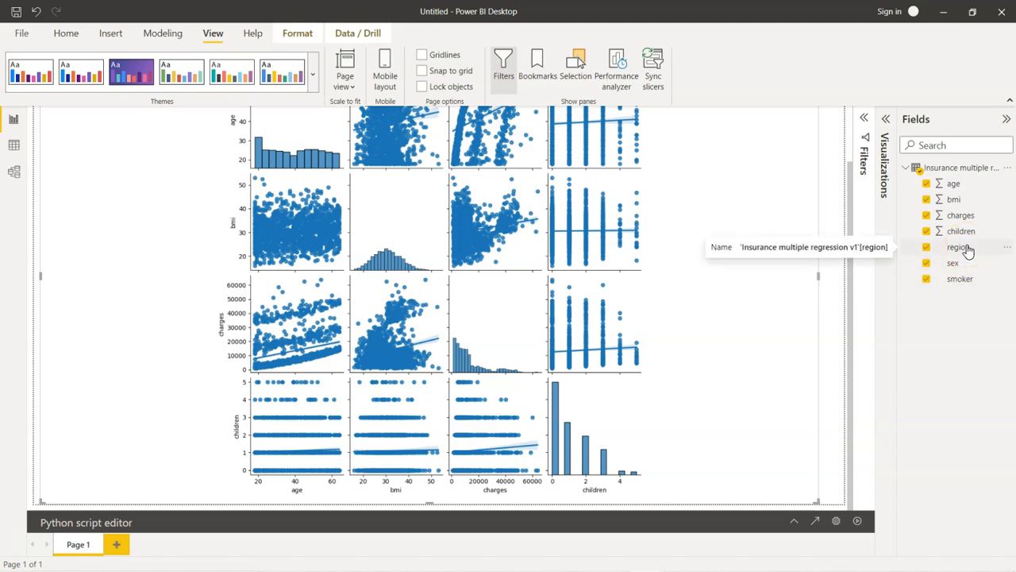
mouse_move(959, 301)
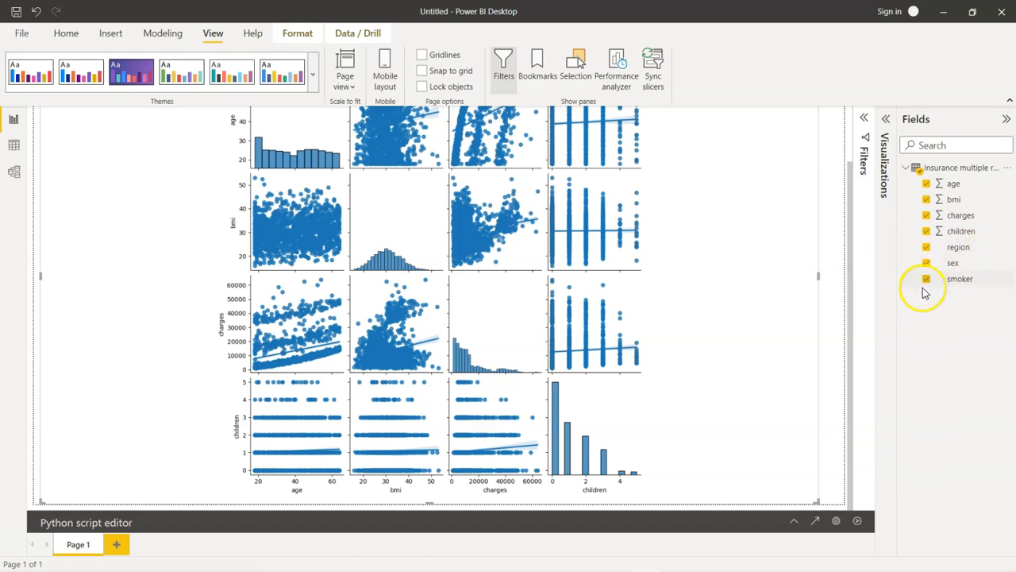
mouse_move(945, 298)
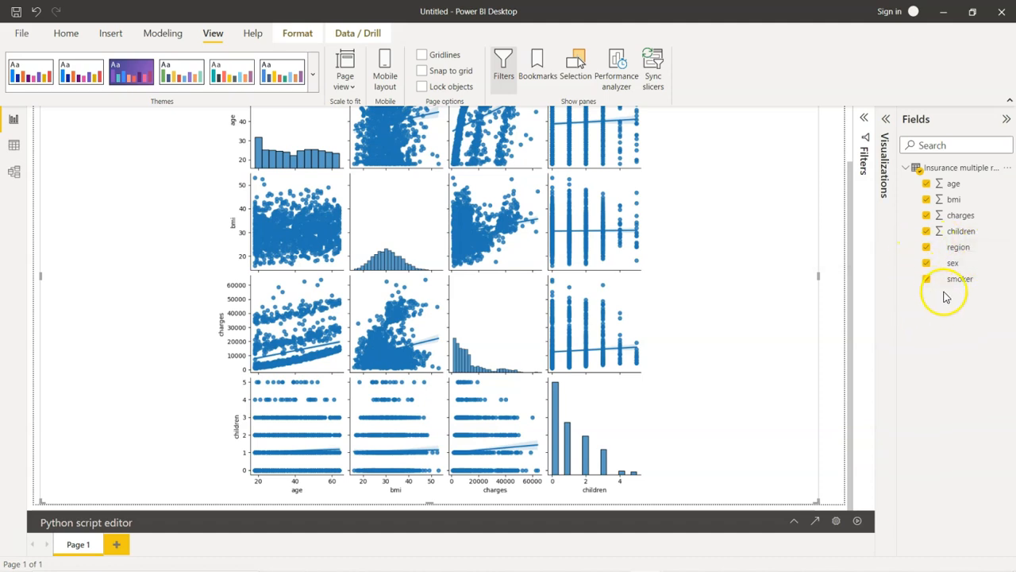
mouse_move(962, 247)
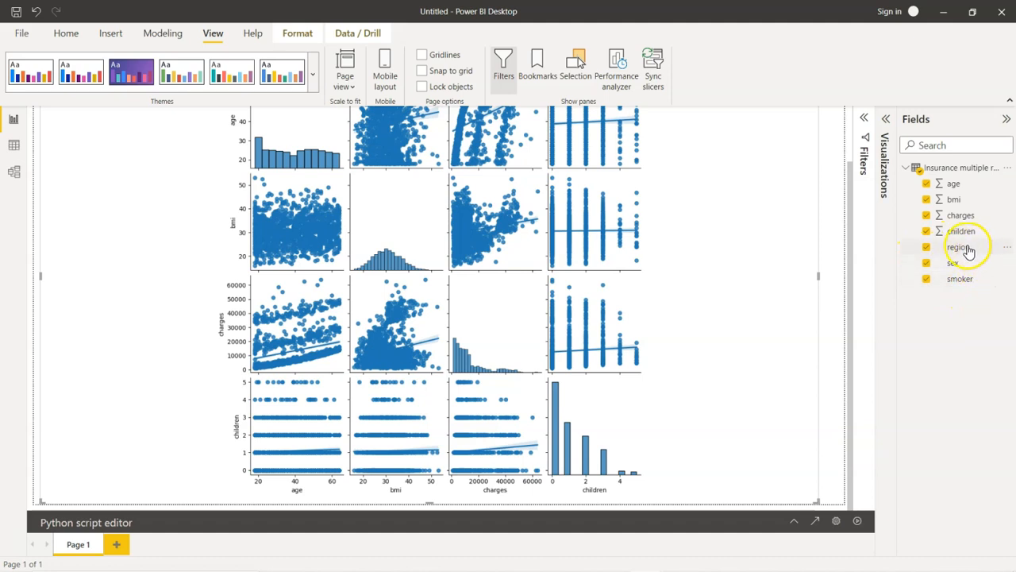
mouse_move(981, 295)
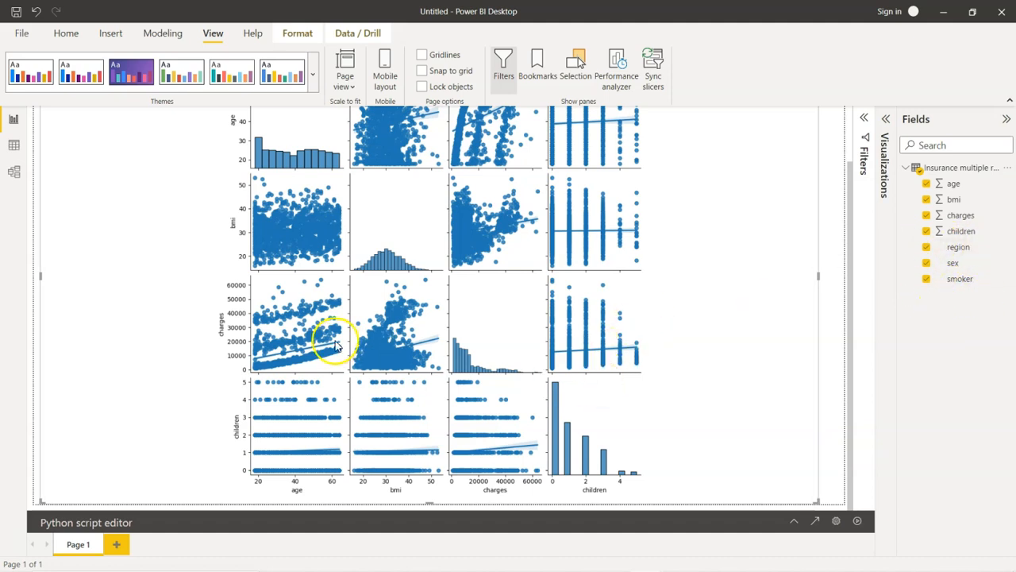
mouse_move(263, 238)
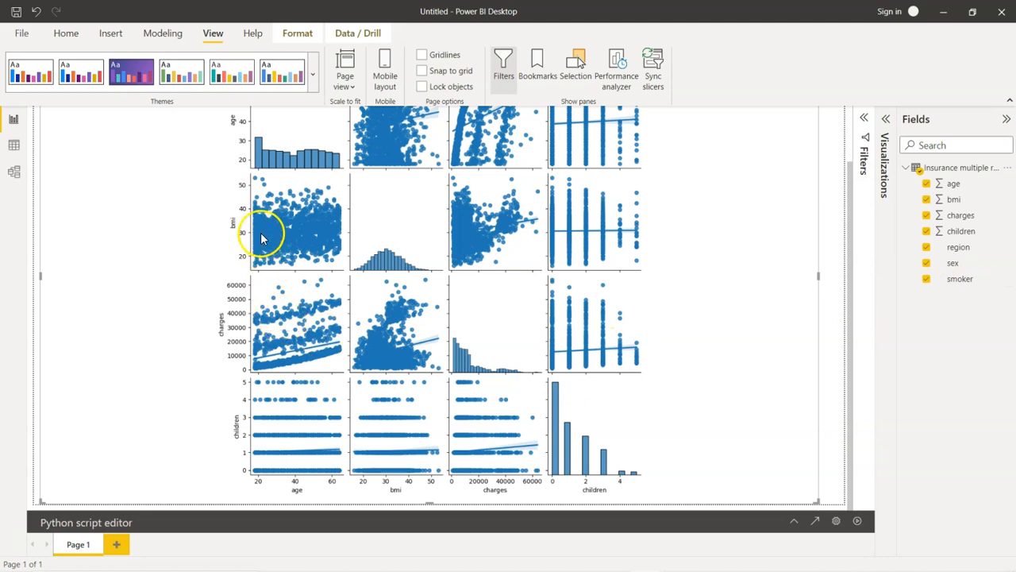
mouse_move(957, 220)
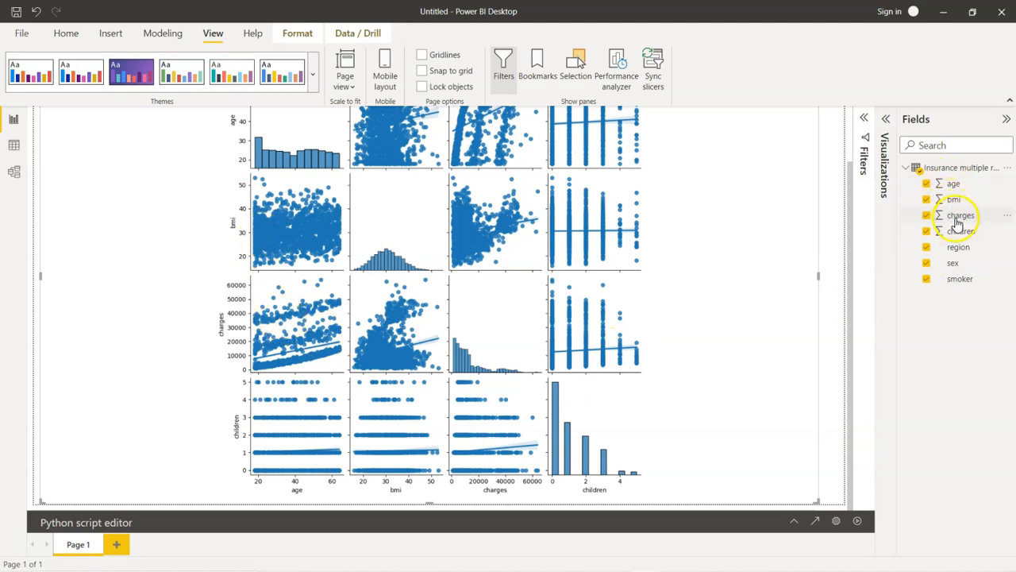
mouse_move(642, 354)
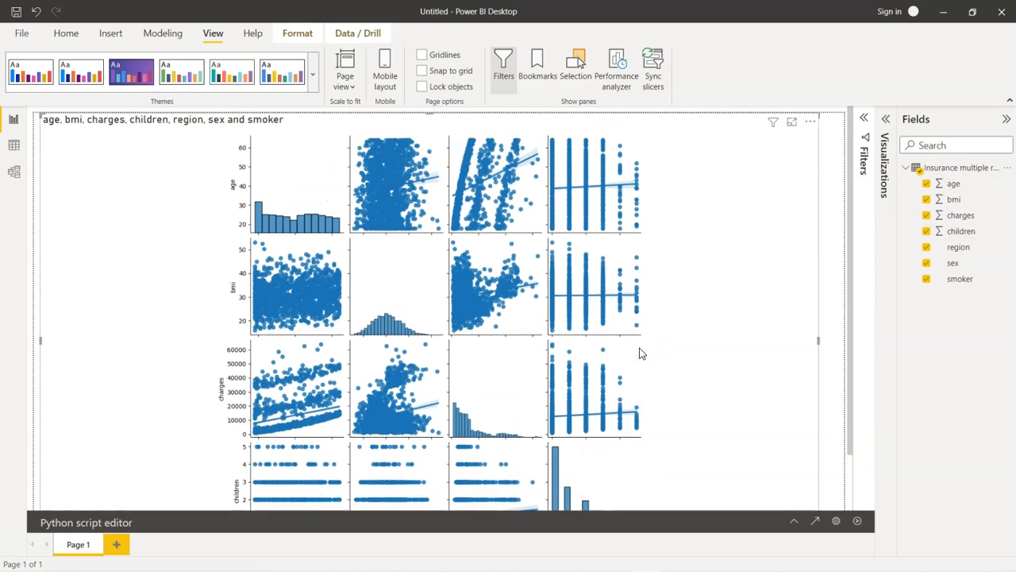
scroll(down, 3)
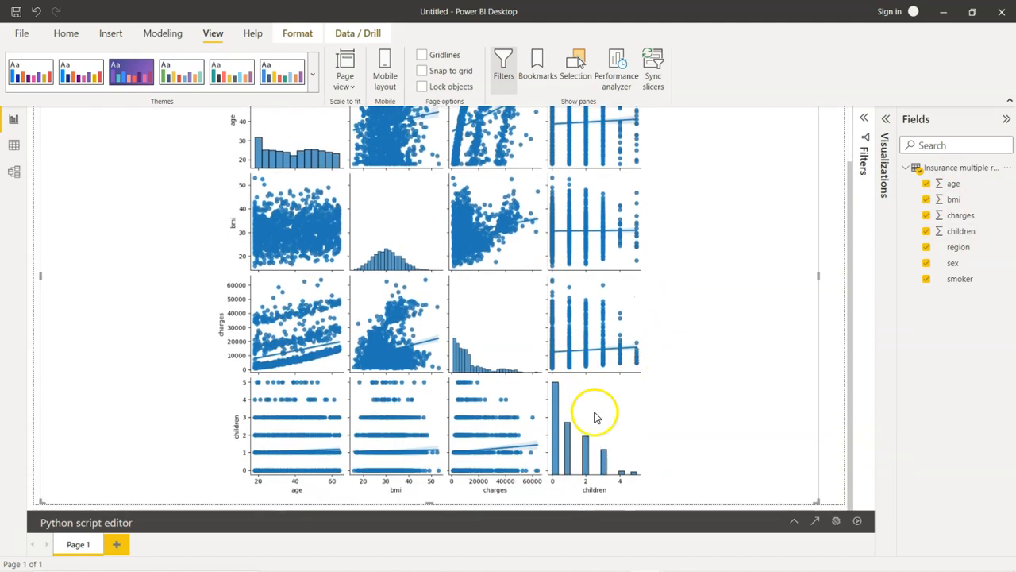
mouse_move(611, 468)
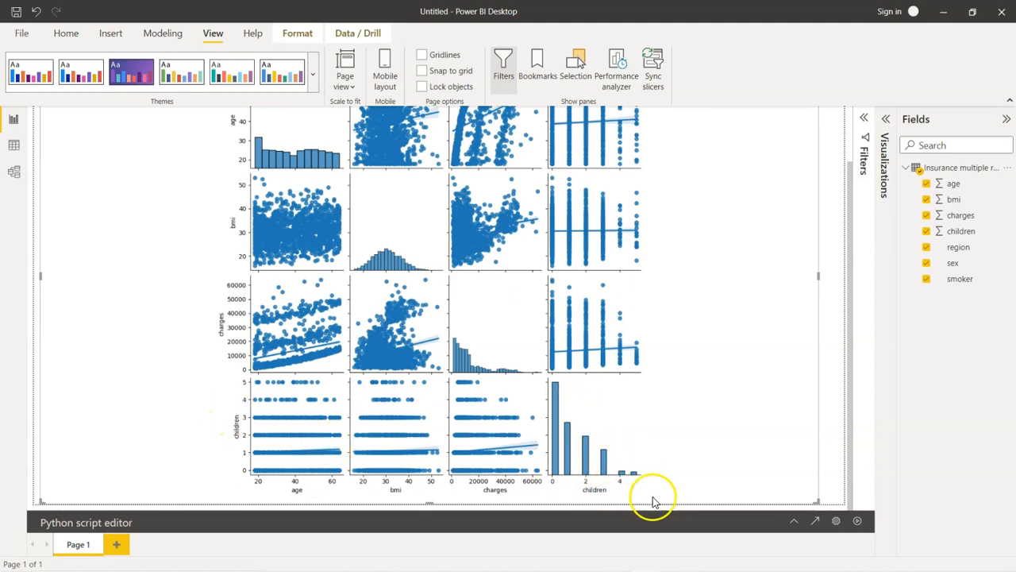
mouse_move(270, 437)
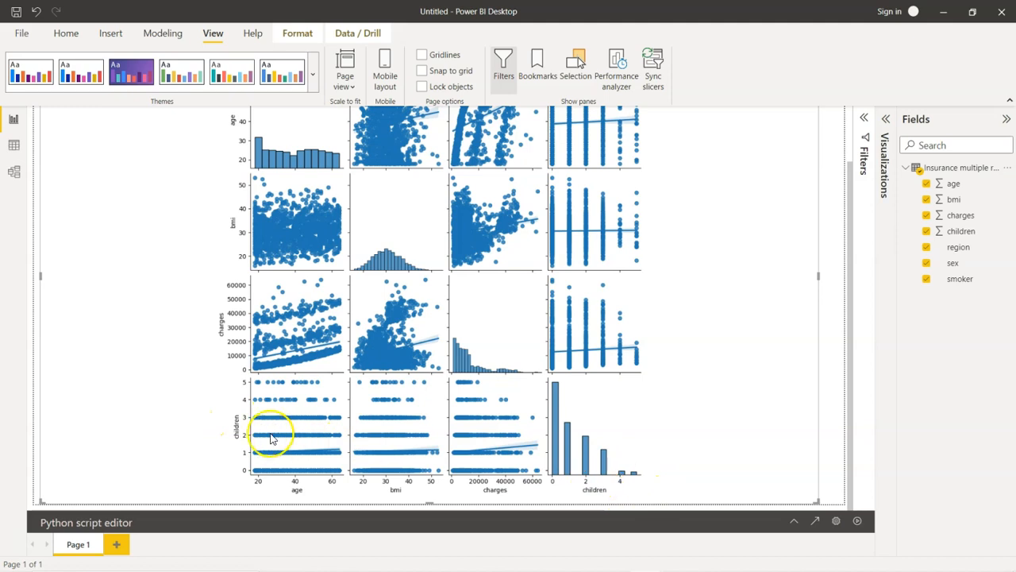
mouse_move(310, 489)
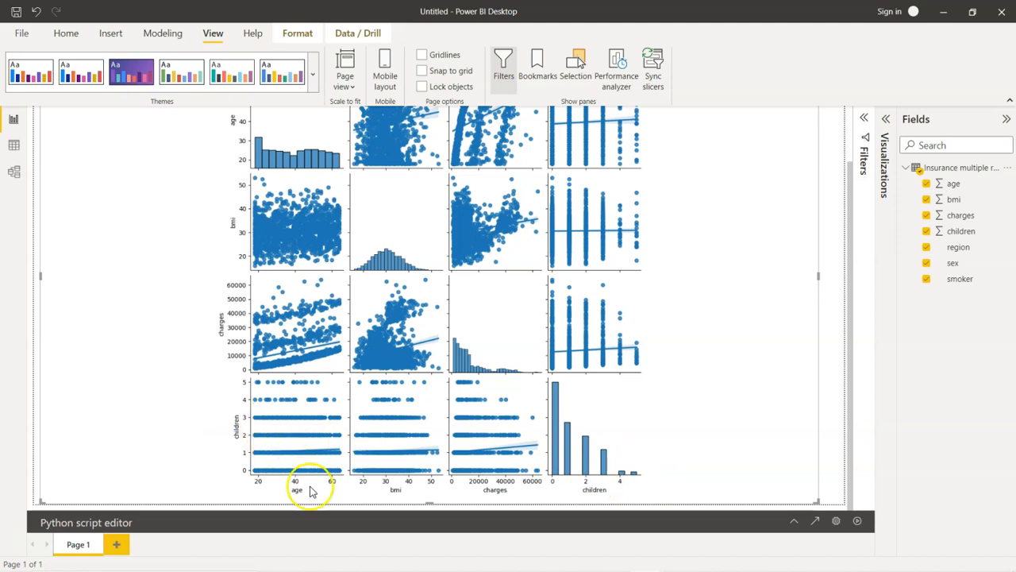
mouse_move(167, 419)
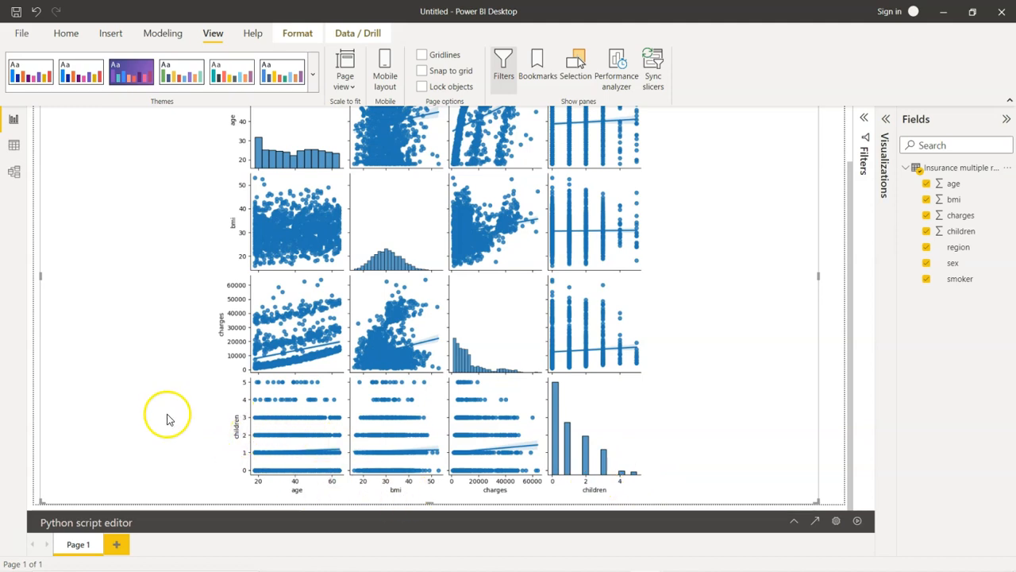
mouse_move(508, 499)
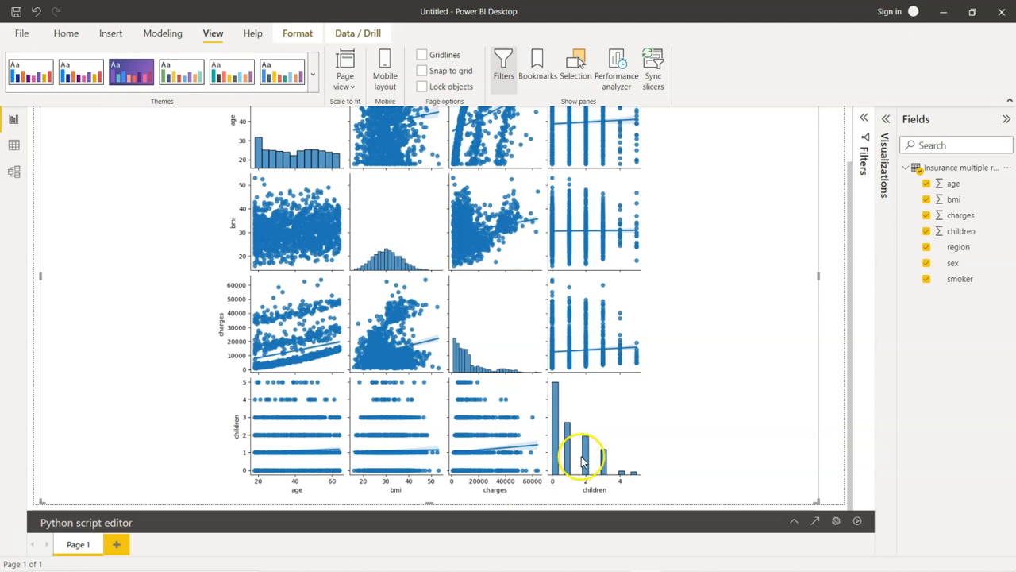
mouse_move(625, 439)
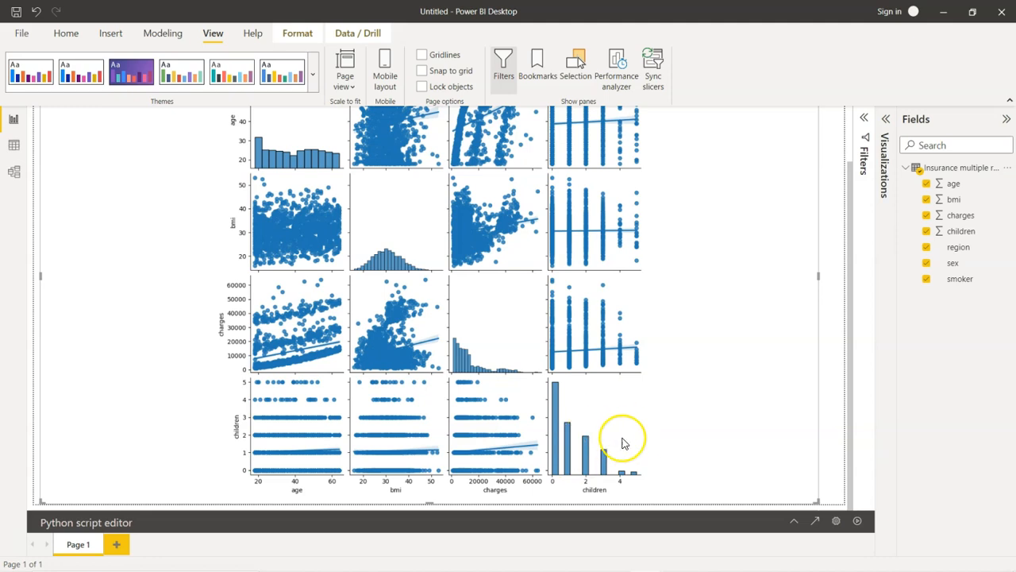
mouse_move(623, 441)
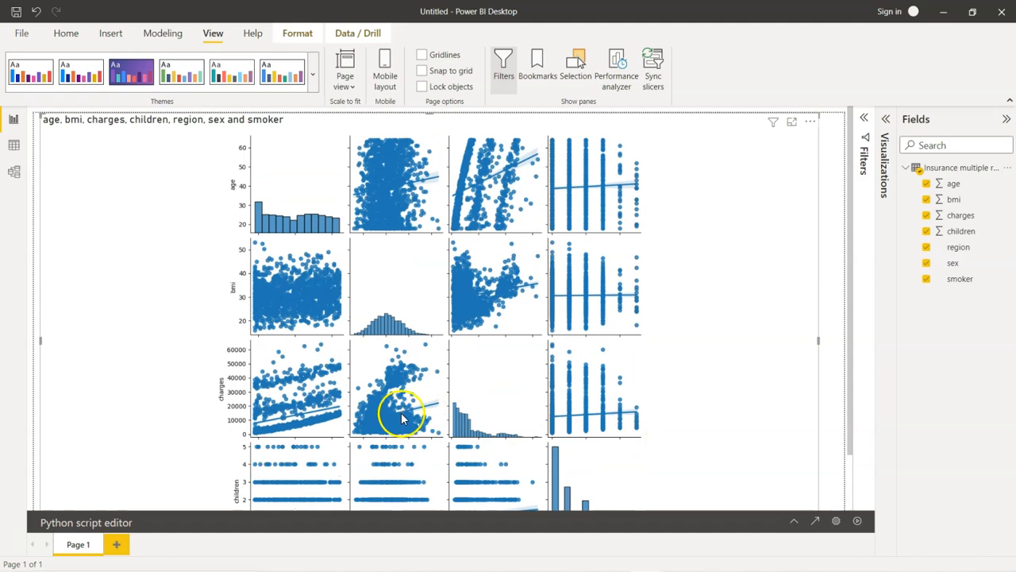
mouse_move(434, 409)
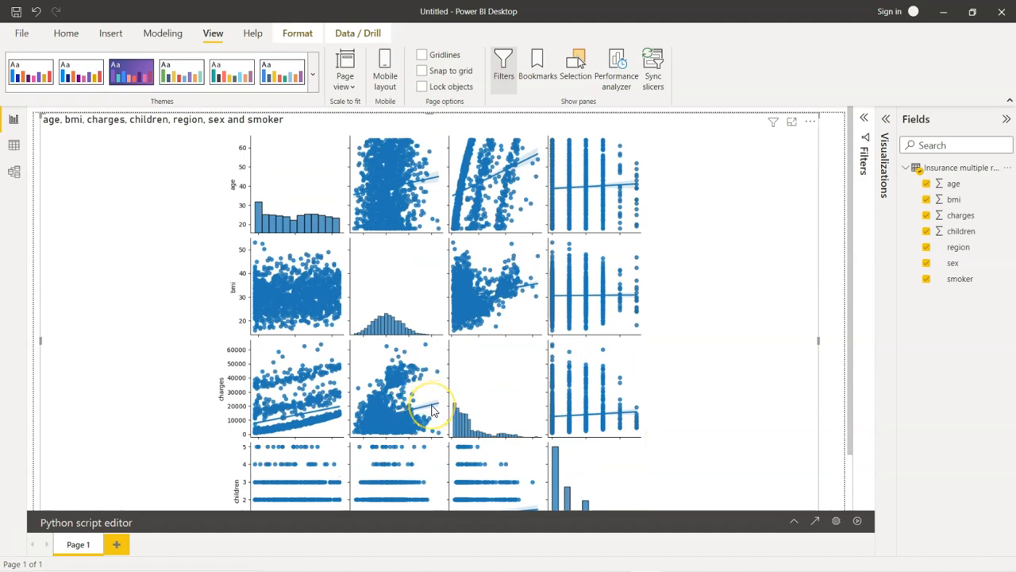
mouse_move(436, 407)
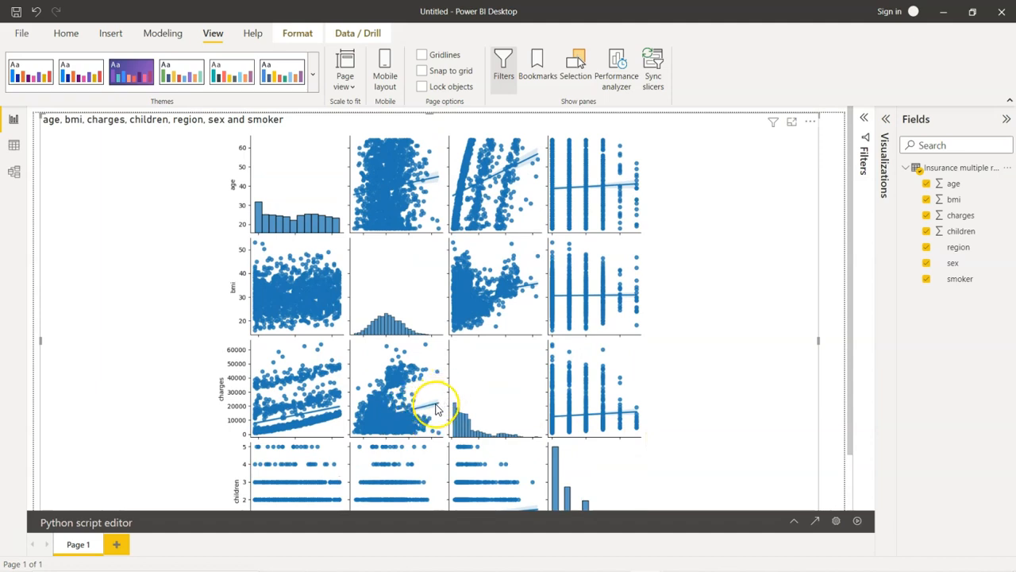
mouse_move(643, 389)
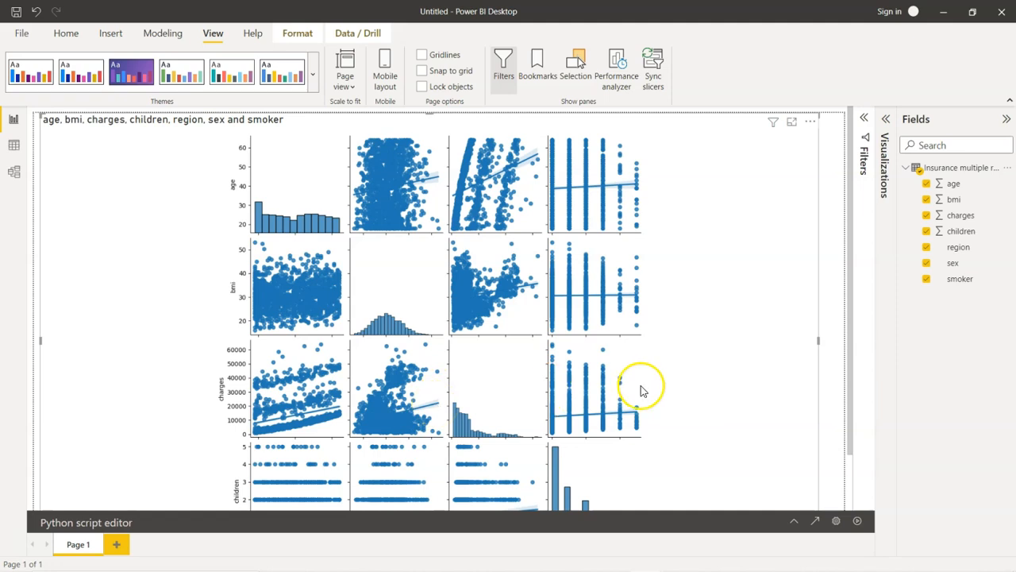
mouse_move(644, 390)
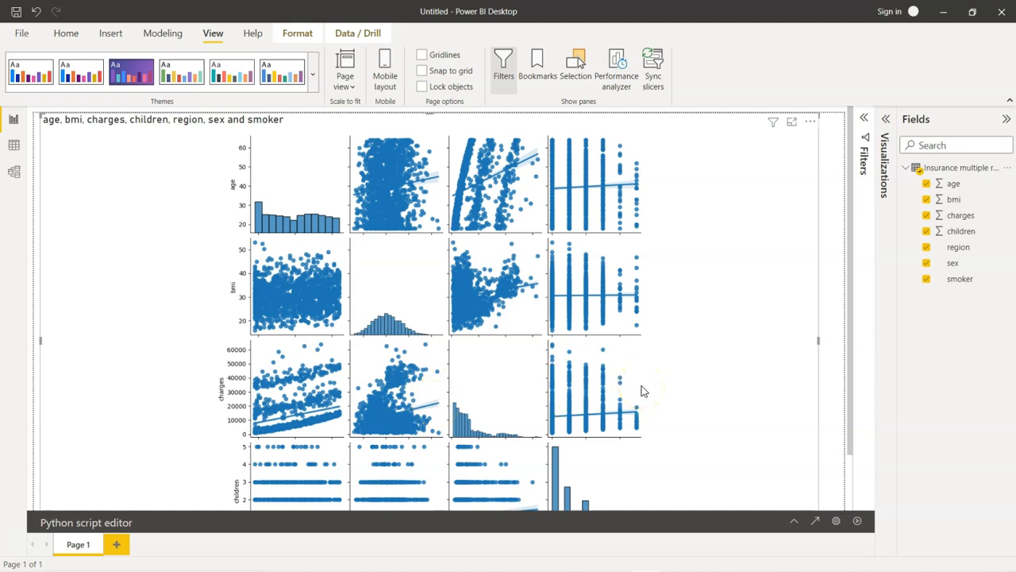
scroll(down, 3)
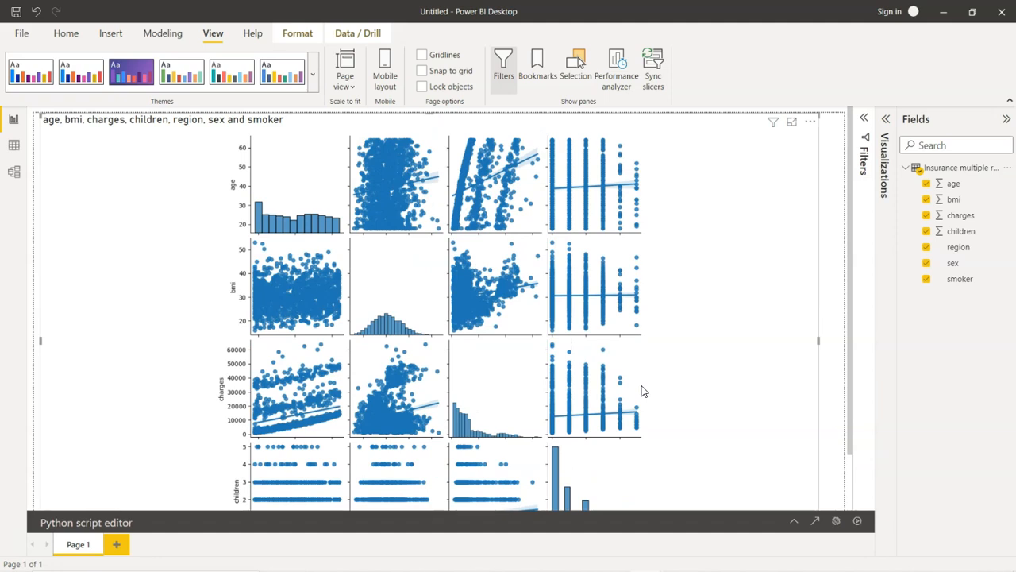
scroll(down, 3)
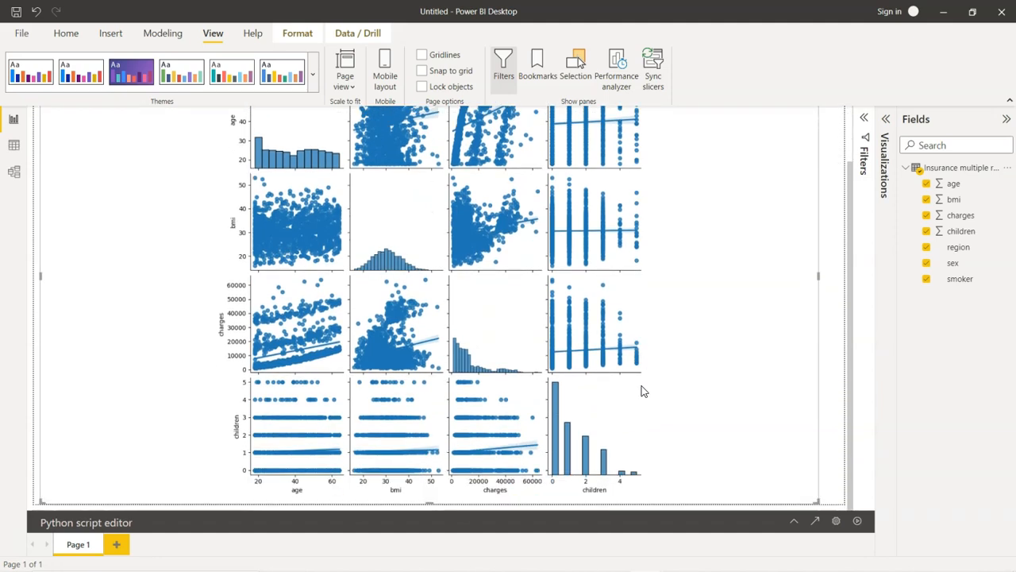
mouse_move(437, 437)
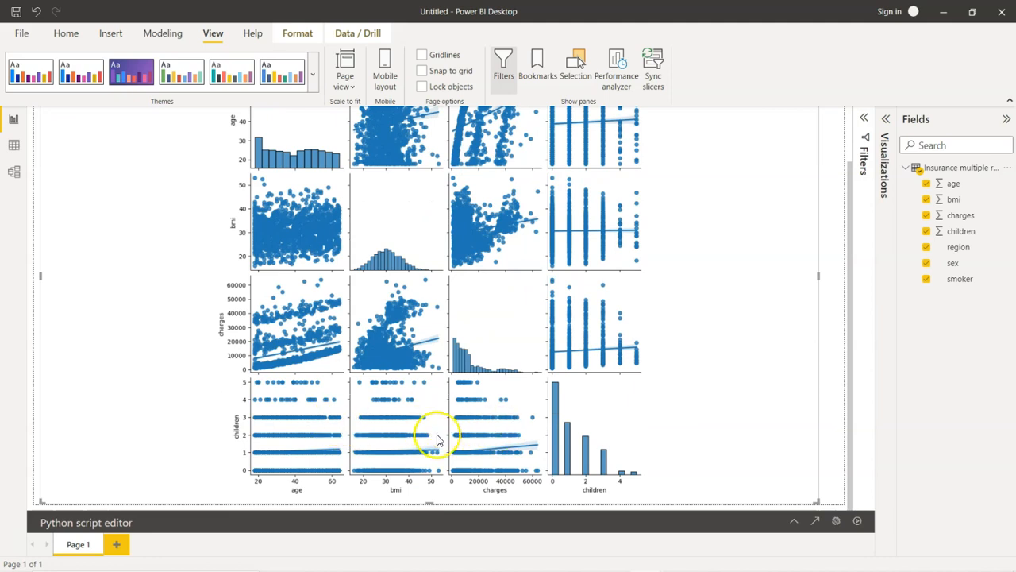
mouse_move(567, 375)
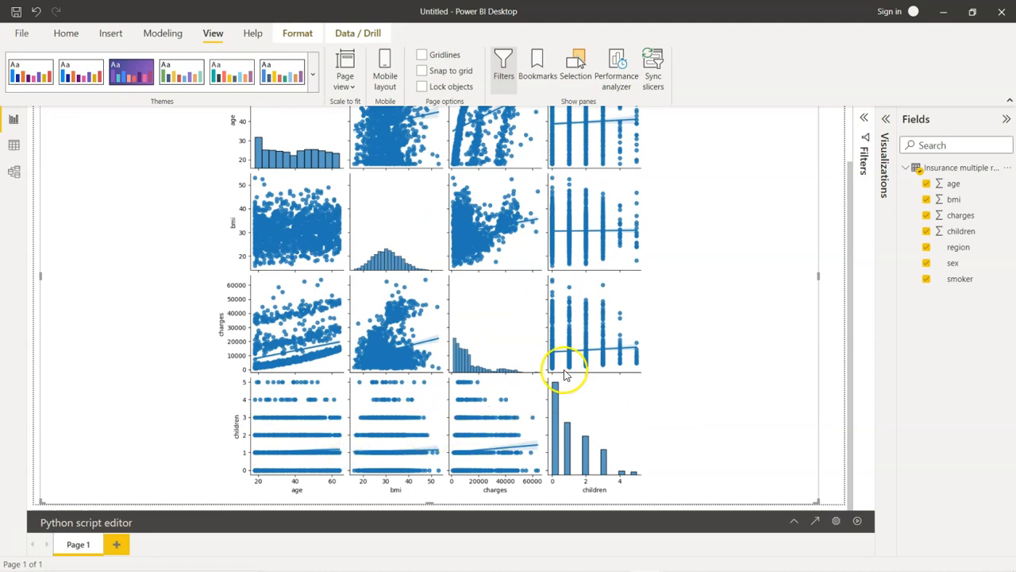
mouse_move(615, 318)
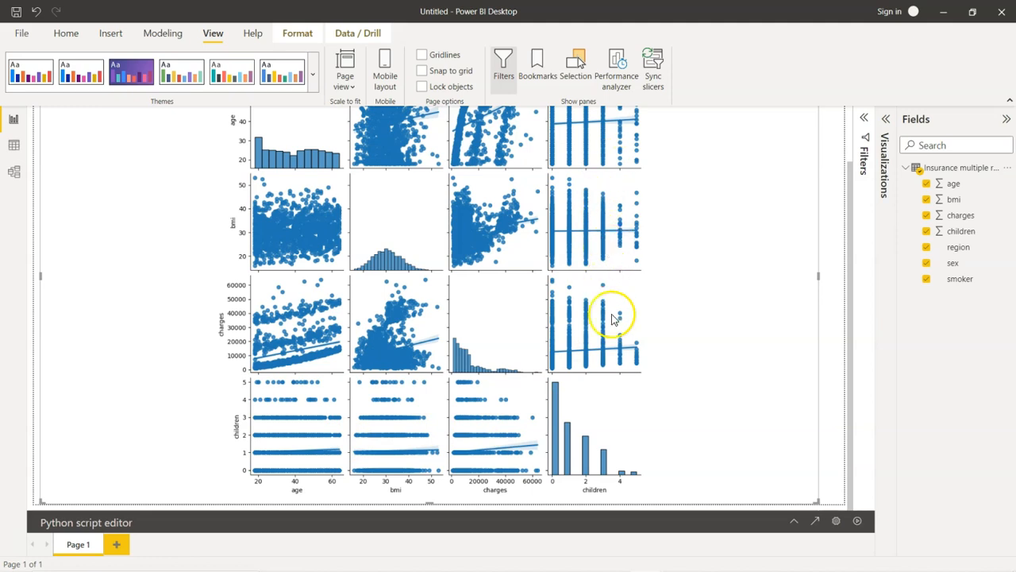
mouse_move(600, 318)
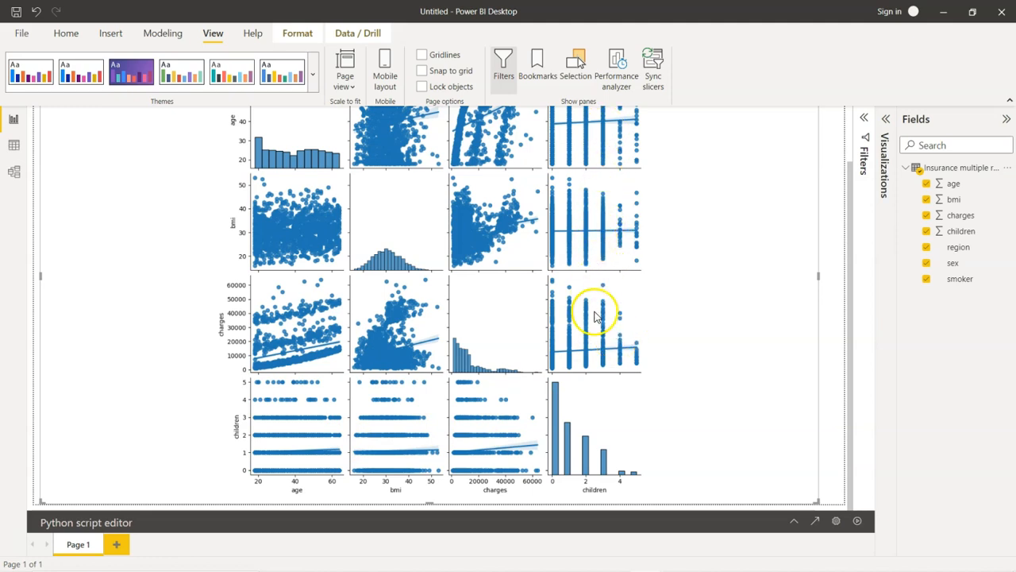
mouse_move(597, 337)
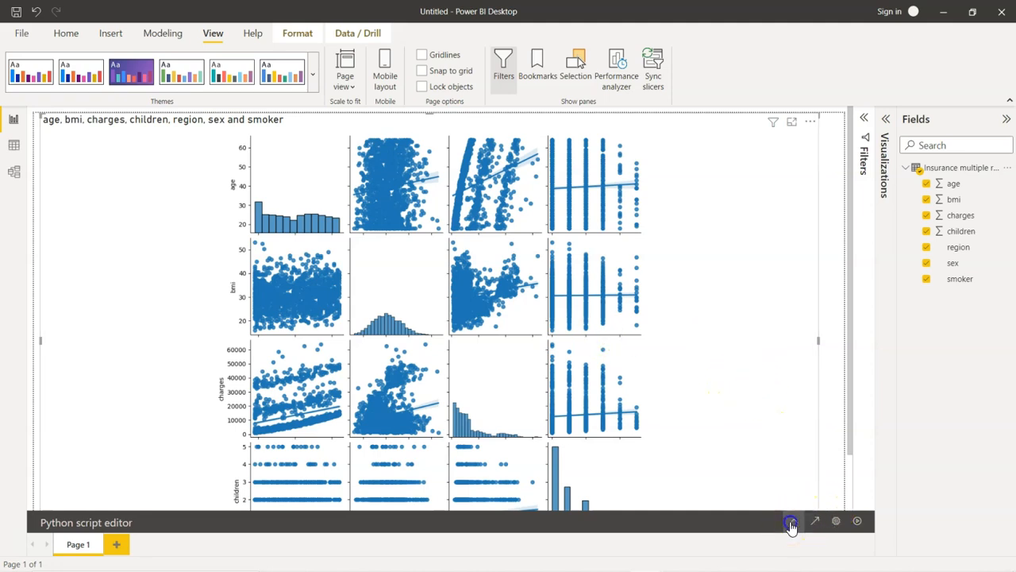
Expand the Python script editor to show the seaborn pairplot code.
click(791, 521)
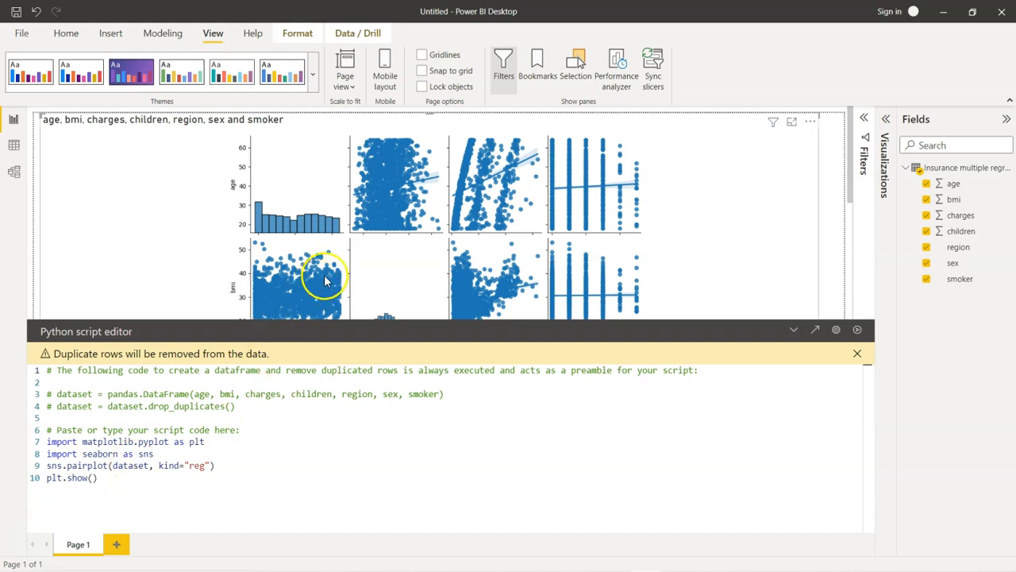
mouse_move(662, 242)
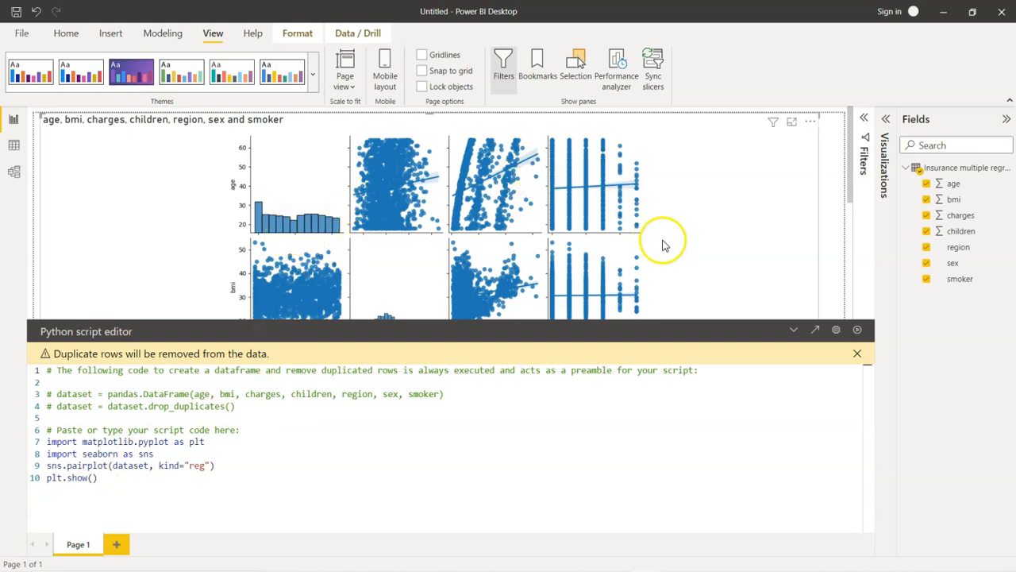
mouse_move(675, 274)
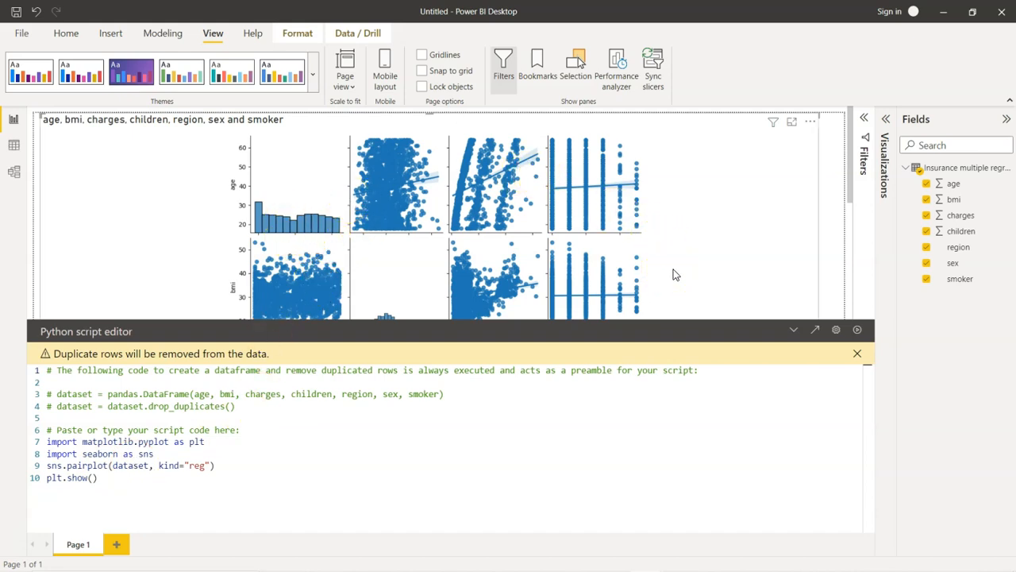